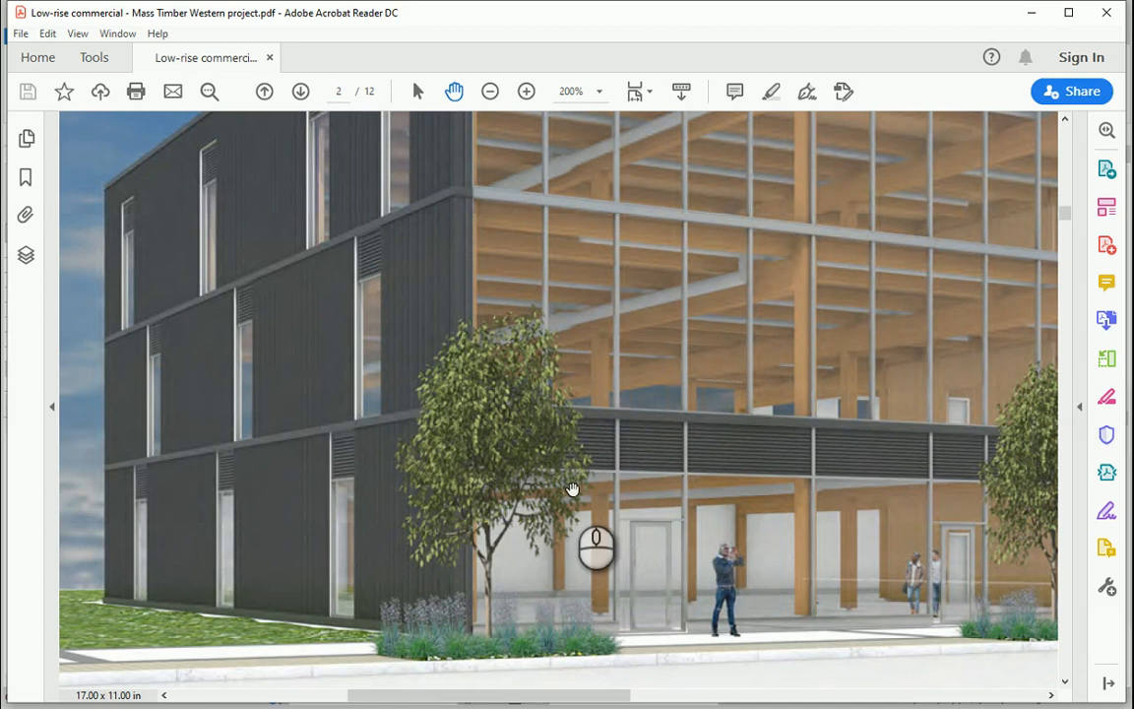
{"action": "mouse_move", "coordinate": [477, 492]}
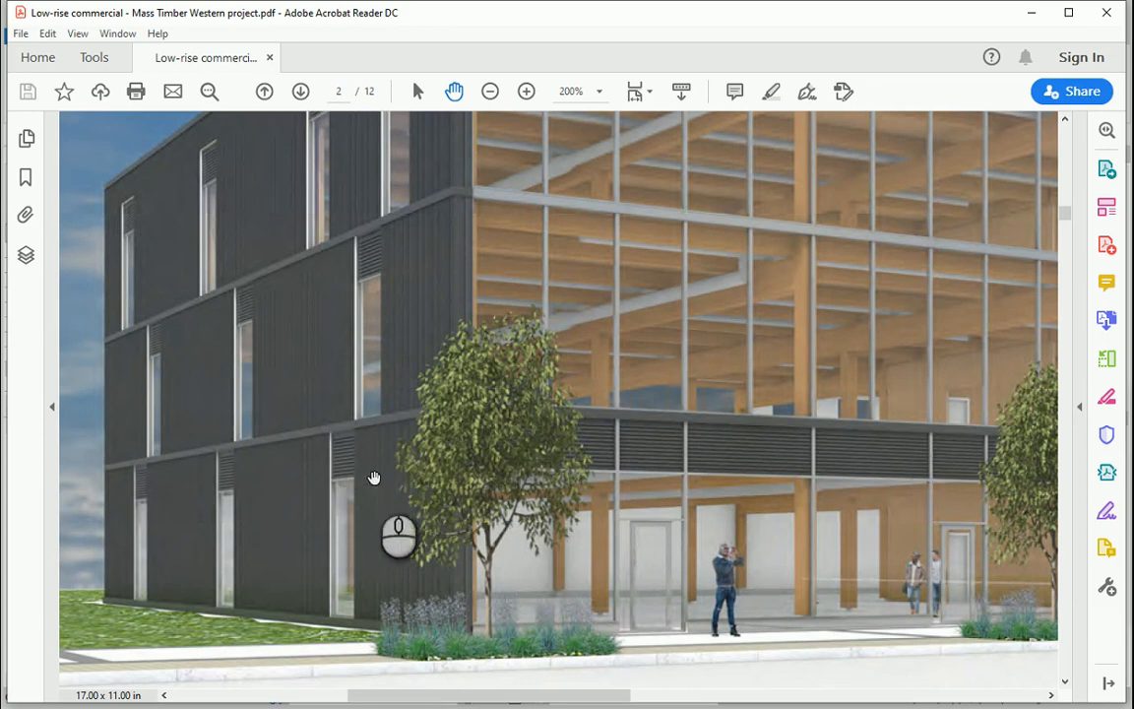
{"action": "mouse_move", "coordinate": [350, 484]}
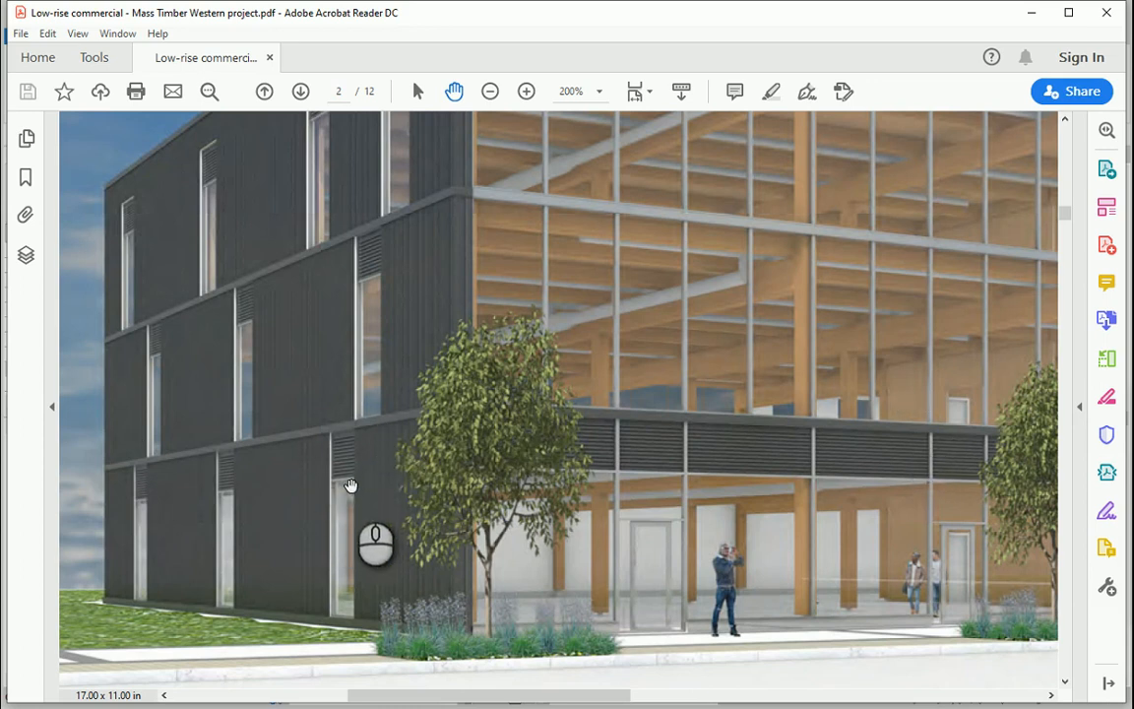
{"action": "mouse_move", "coordinate": [455, 396]}
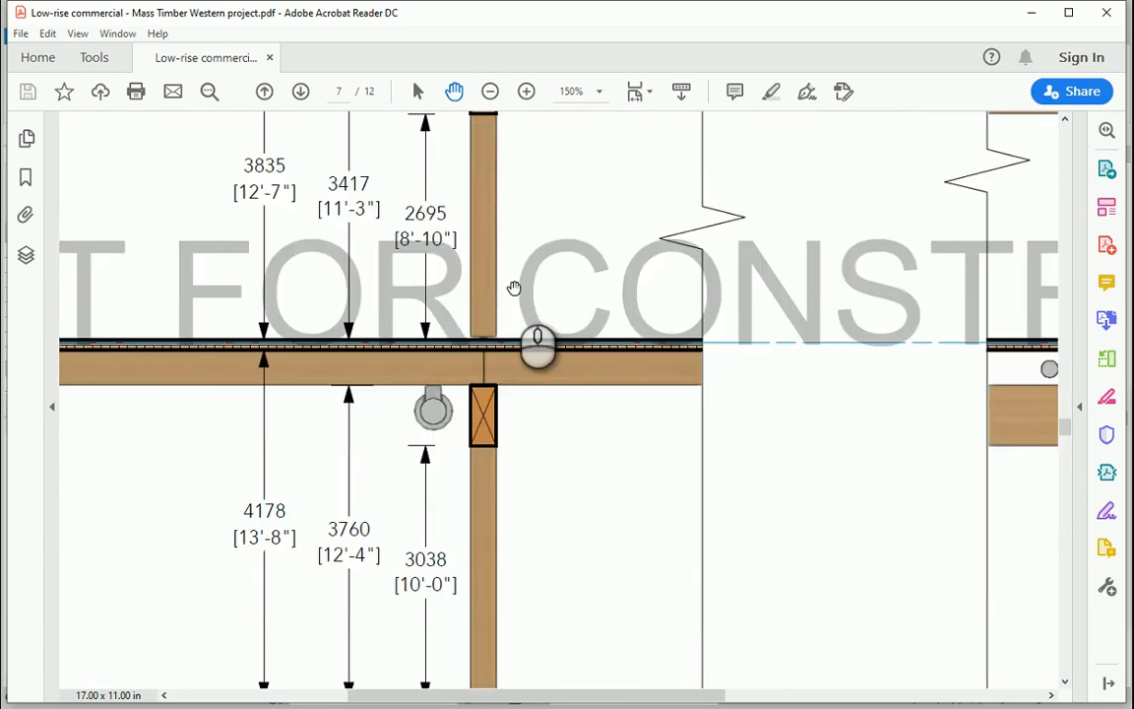
Step: Review the floor-line section detail and rendering pages in the project PDF
{"action": "left_click", "coordinate": [300, 92]}
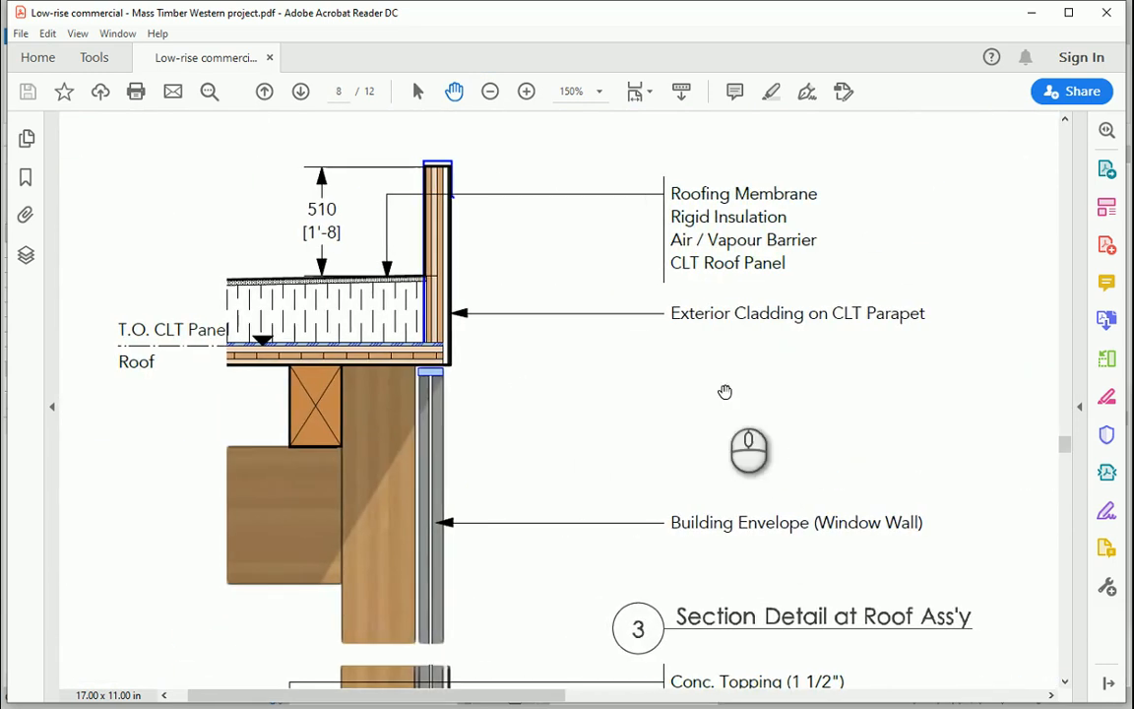
{"action": "scroll", "scroll_direction": "down", "scroll_amount": 3}
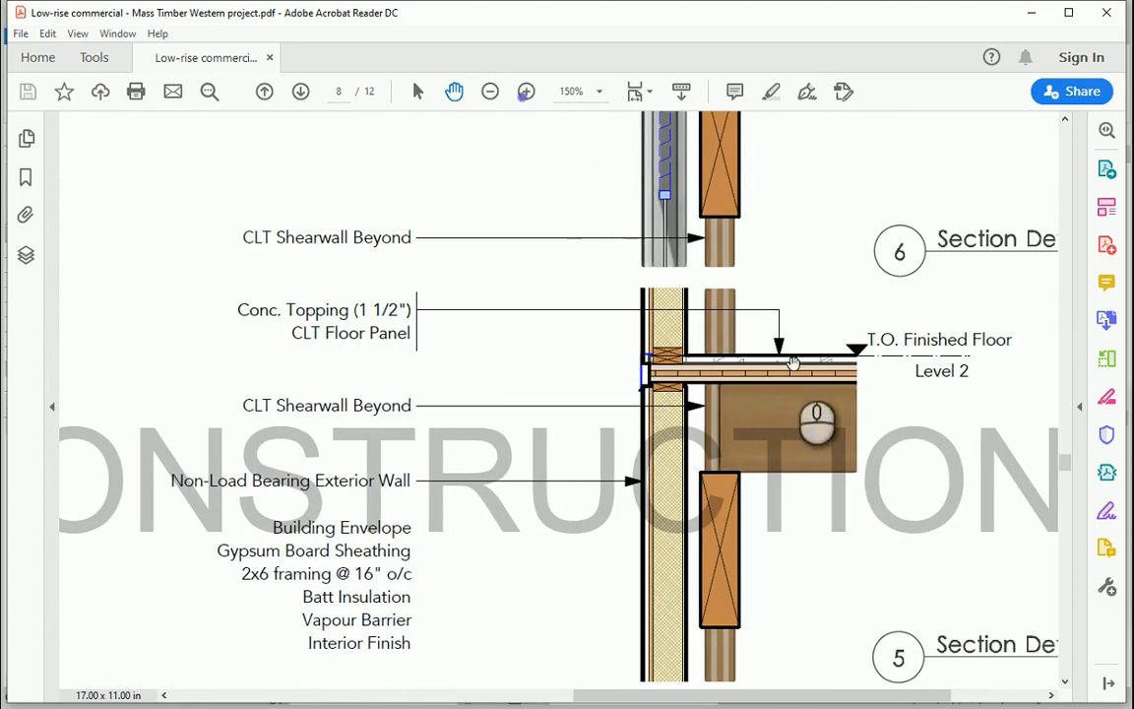
{"action": "left_click", "coordinate": [528, 91]}
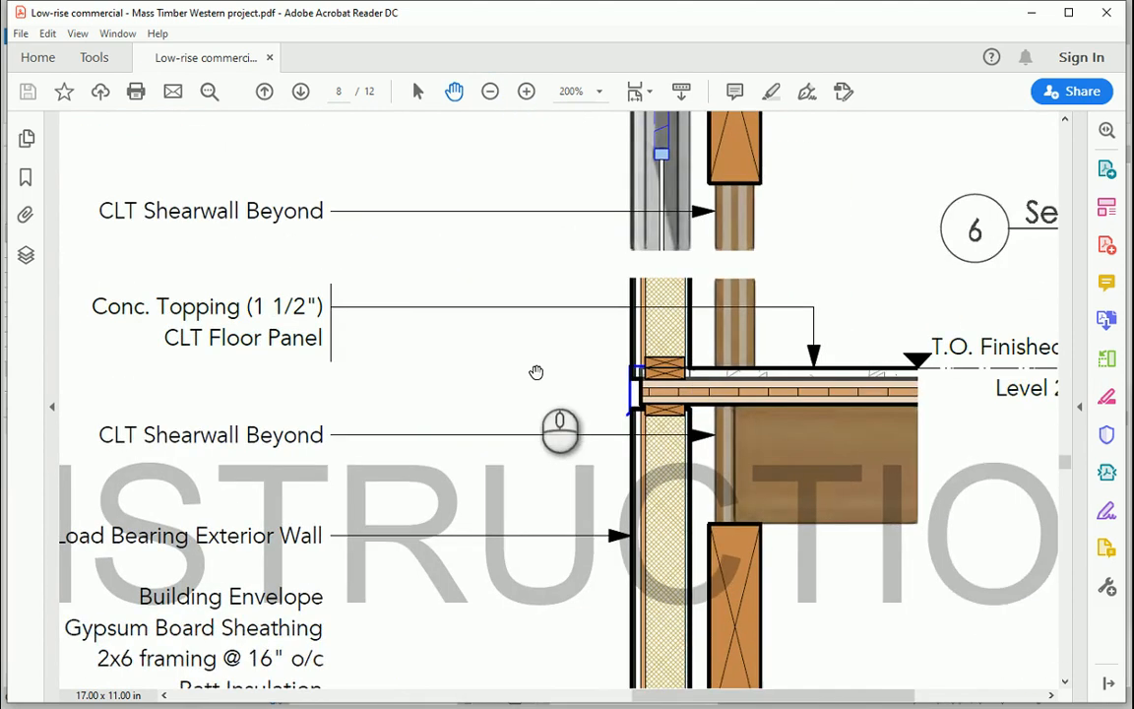
{"action": "left_click", "coordinate": [526, 91]}
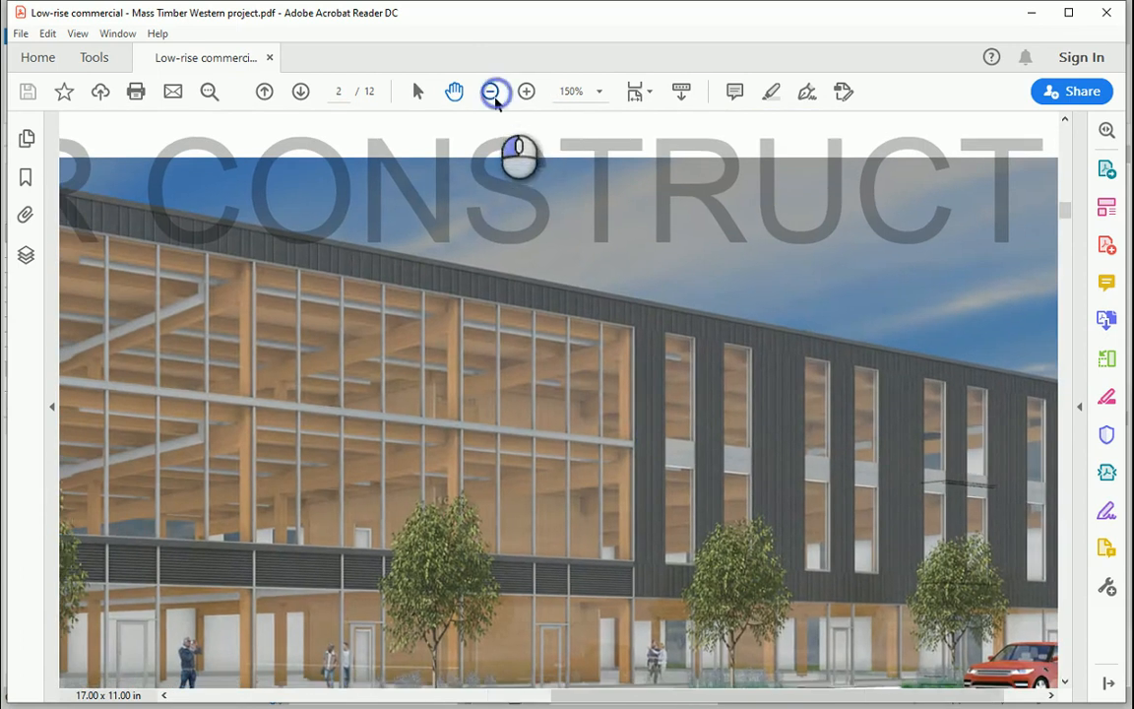
{"action": "left_click", "coordinate": [490, 91]}
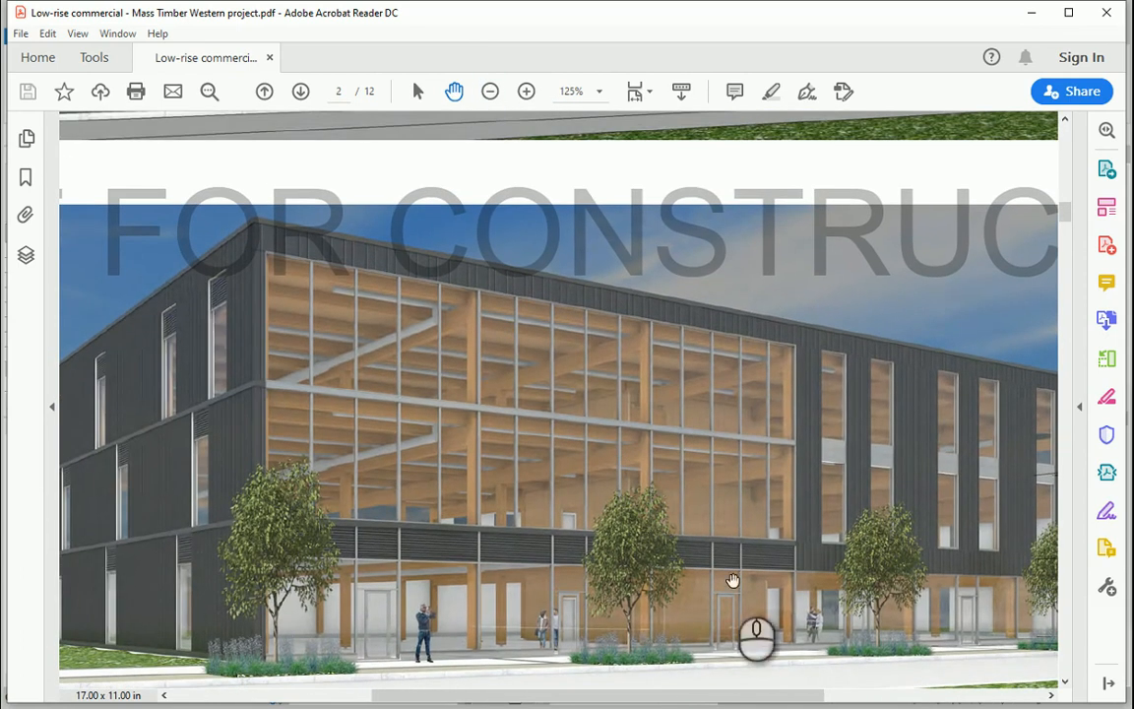
{"action": "mouse_move", "coordinate": [829, 573]}
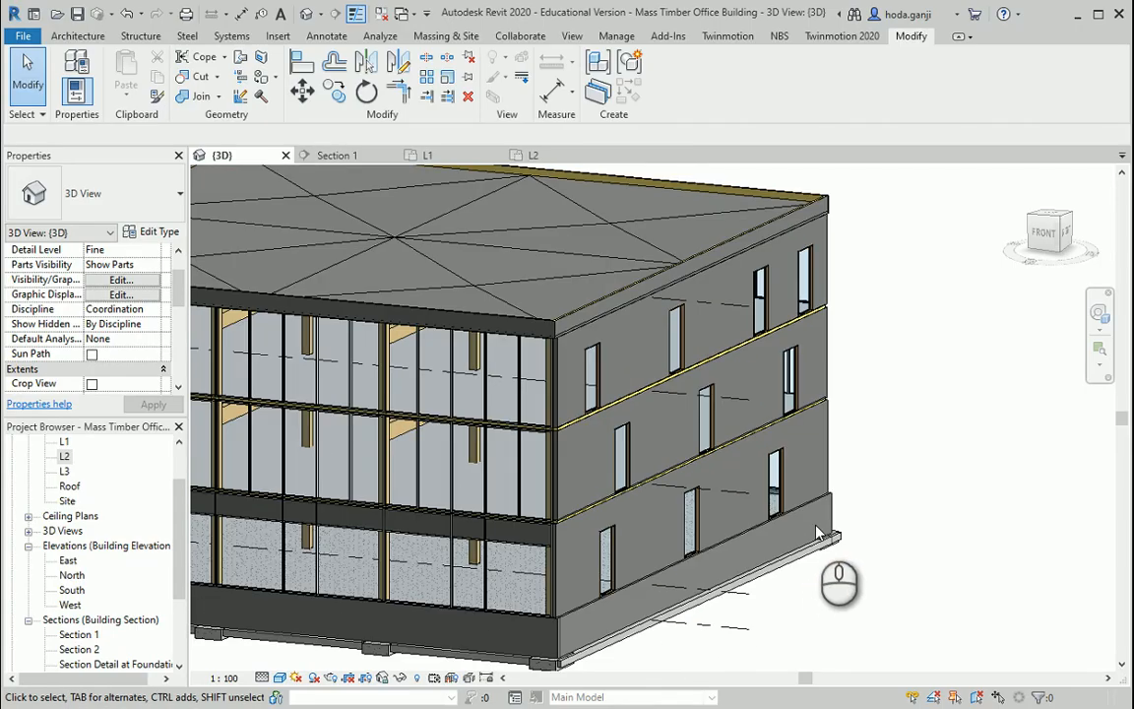
Step: Start a Model In-Place component in the Generic Models category and begin naming it
{"action": "left_click", "coordinate": [77, 35]}
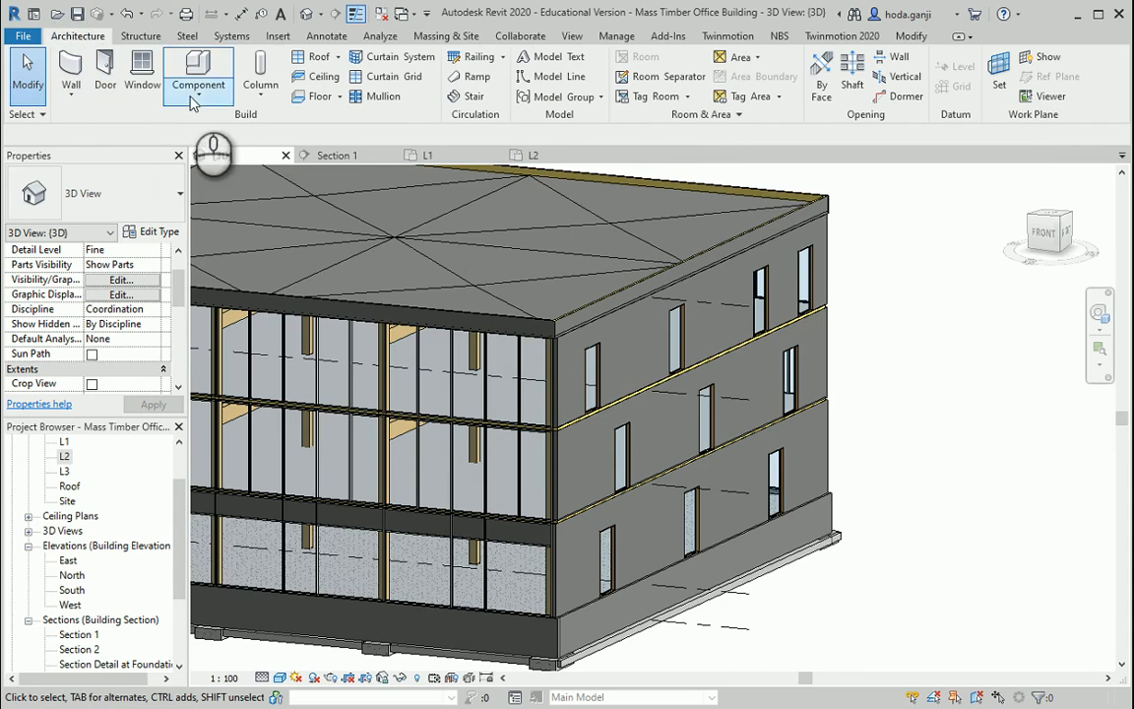
{"action": "left_click", "coordinate": [197, 85]}
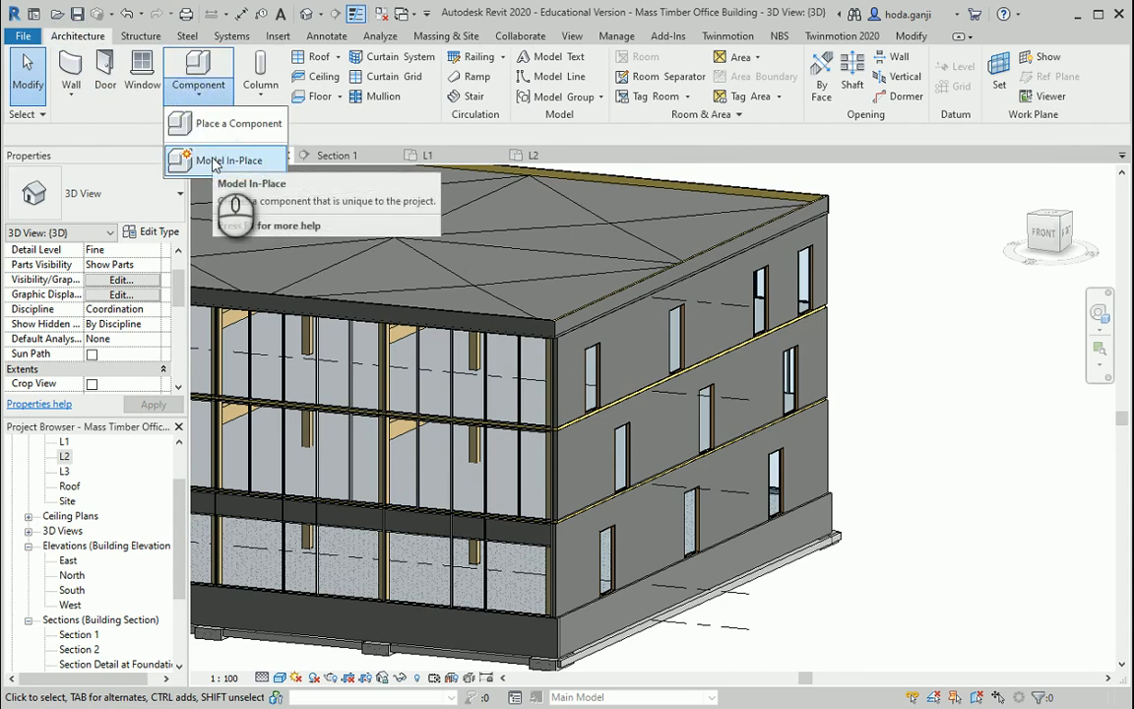
{"action": "left_click", "coordinate": [234, 161]}
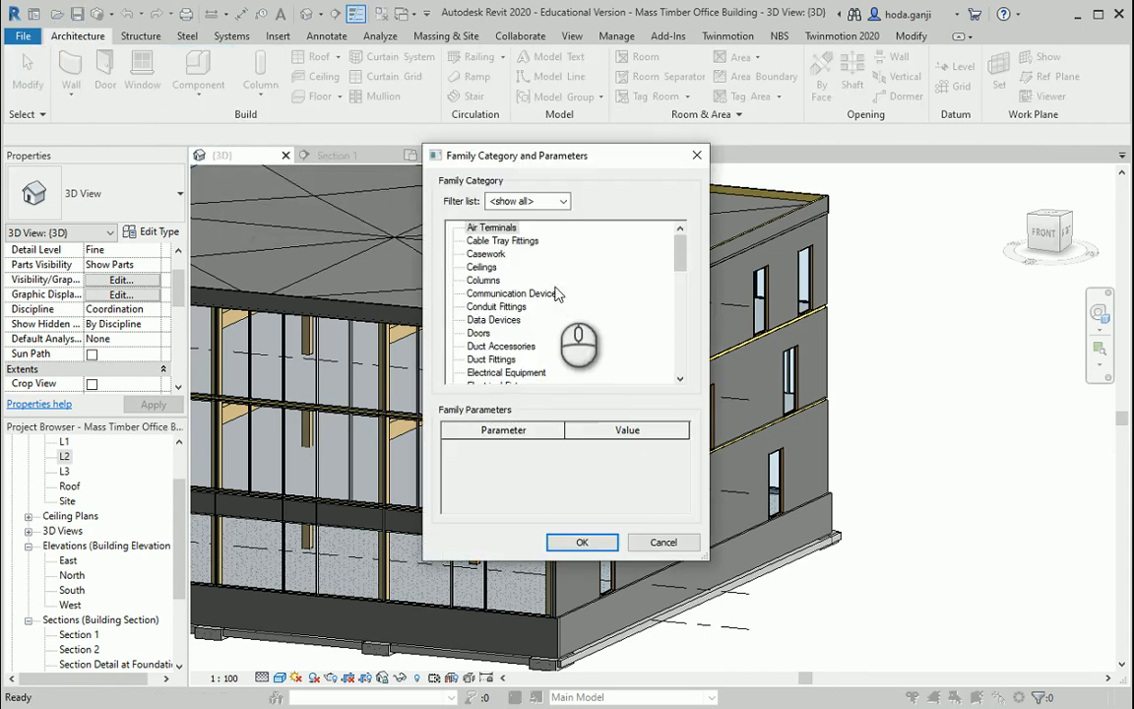
{"action": "scroll", "scroll_direction": "down", "scroll_amount": 3}
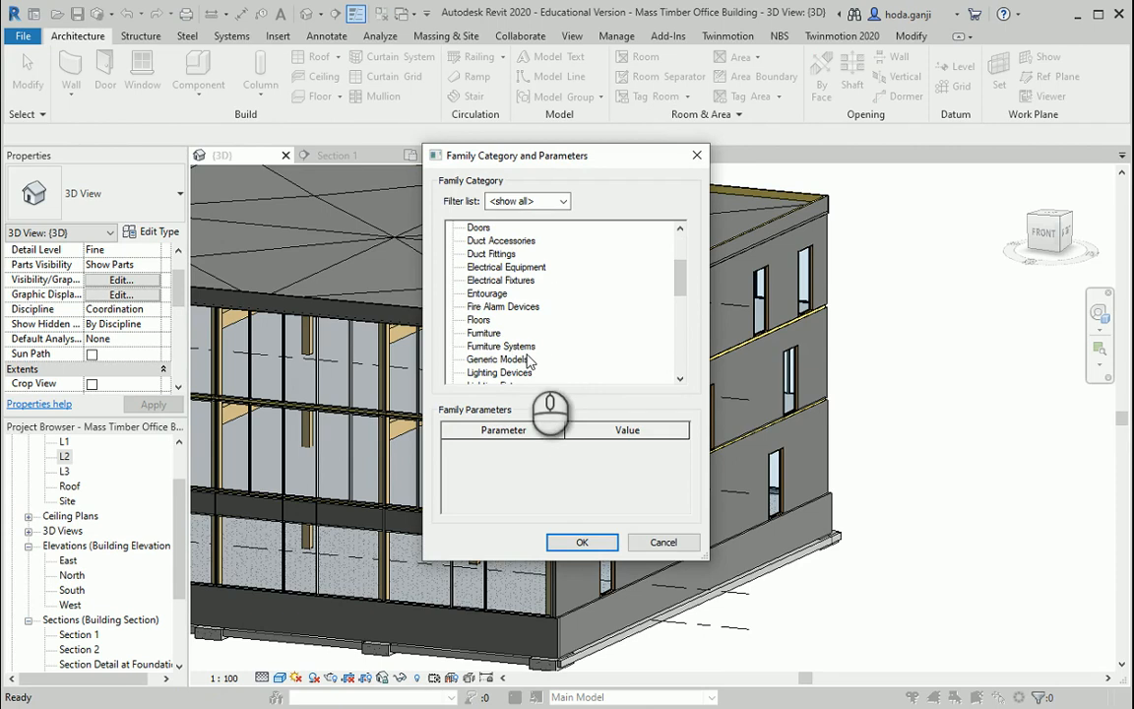
{"action": "left_click", "coordinate": [583, 542]}
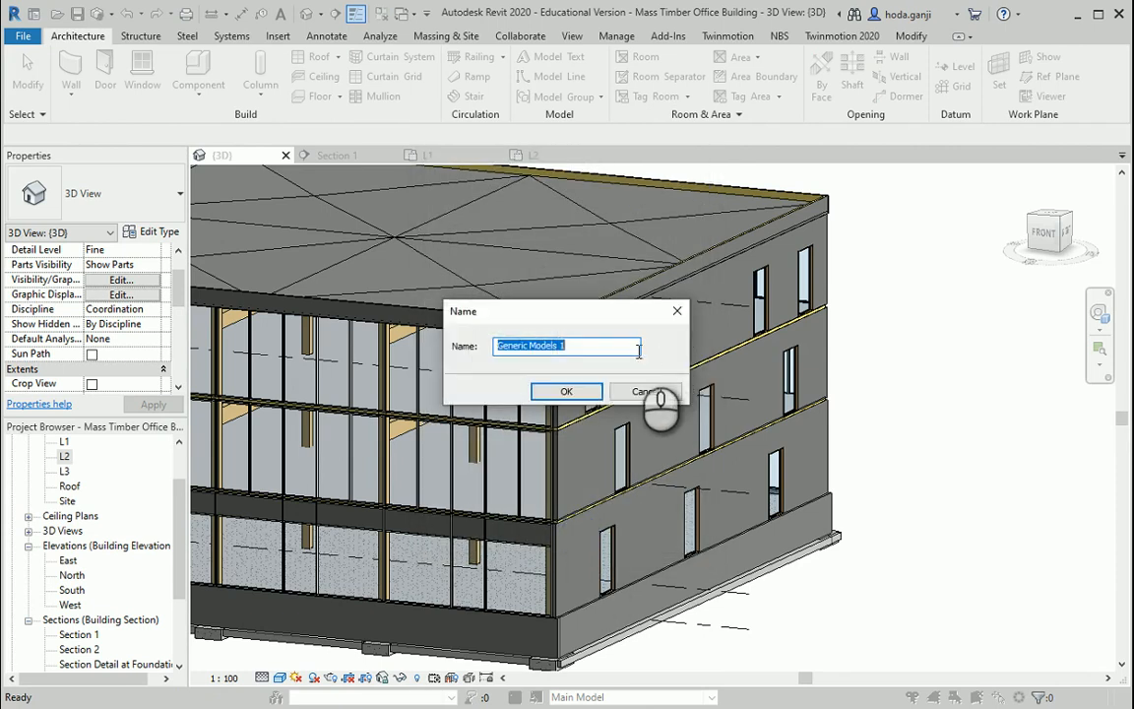
{"action": "type", "text": "F"}
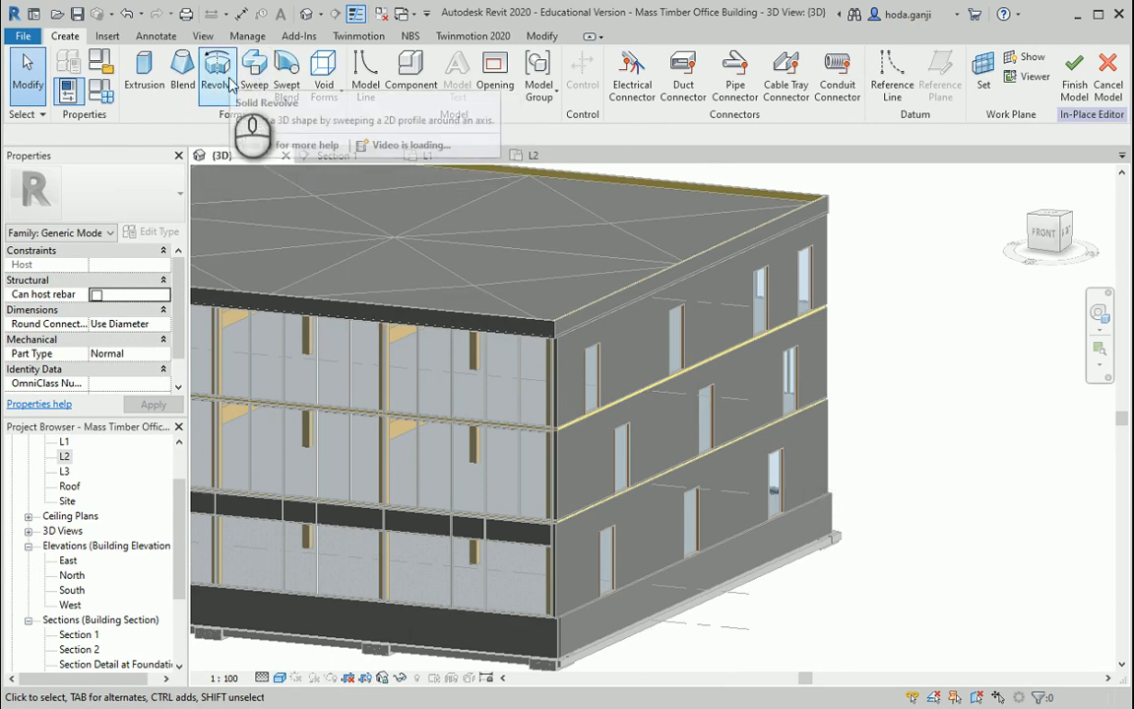
Step: Begin a sweep, start sketching its path and choose to pick a work plane in the model
{"action": "left_click", "coordinate": [254, 69]}
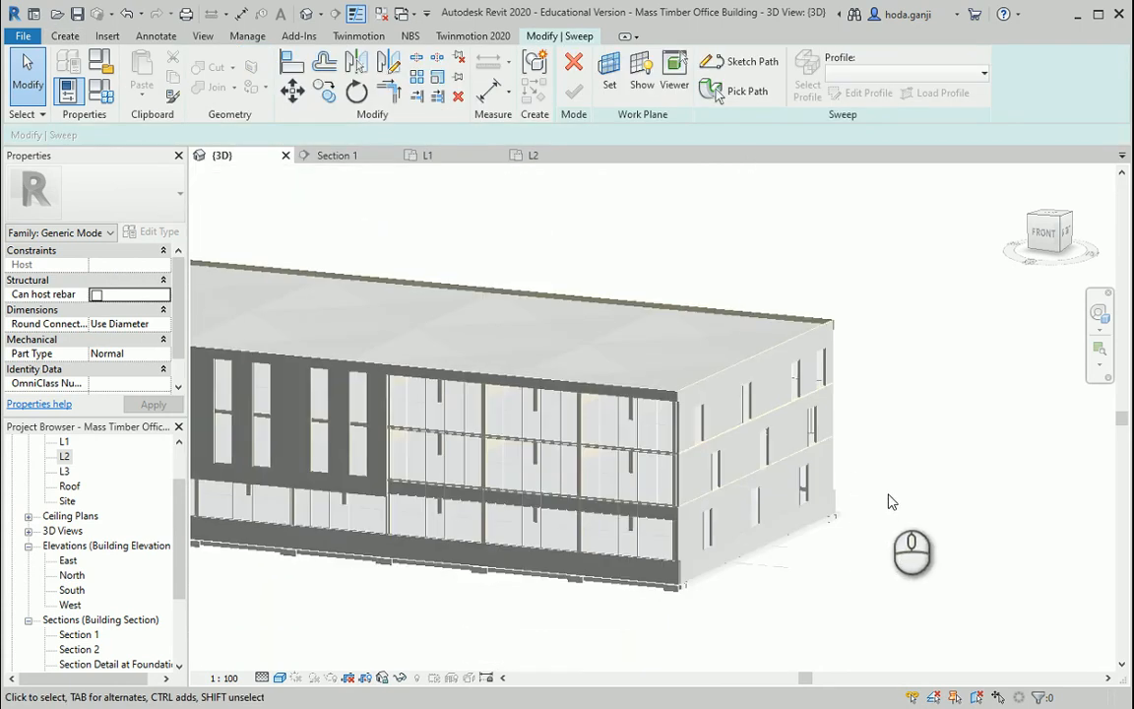
{"action": "left_click_drag", "start_coordinate": [909, 551], "coordinate": [662, 602]}
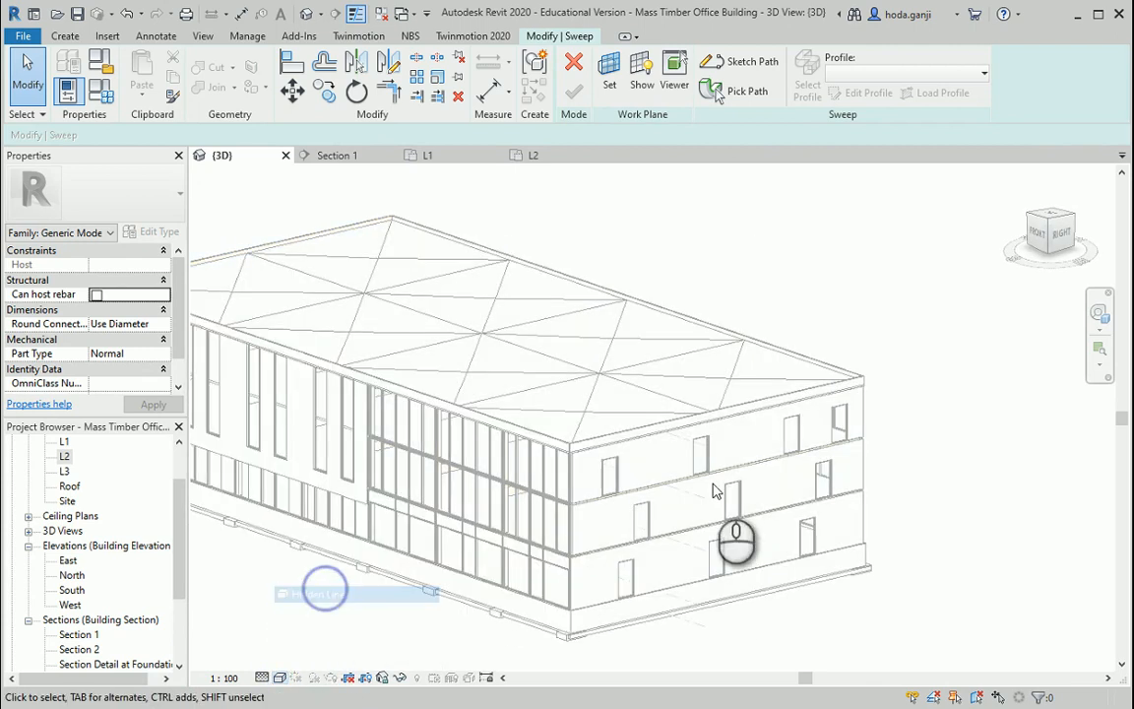
{"action": "left_click", "coordinate": [748, 90]}
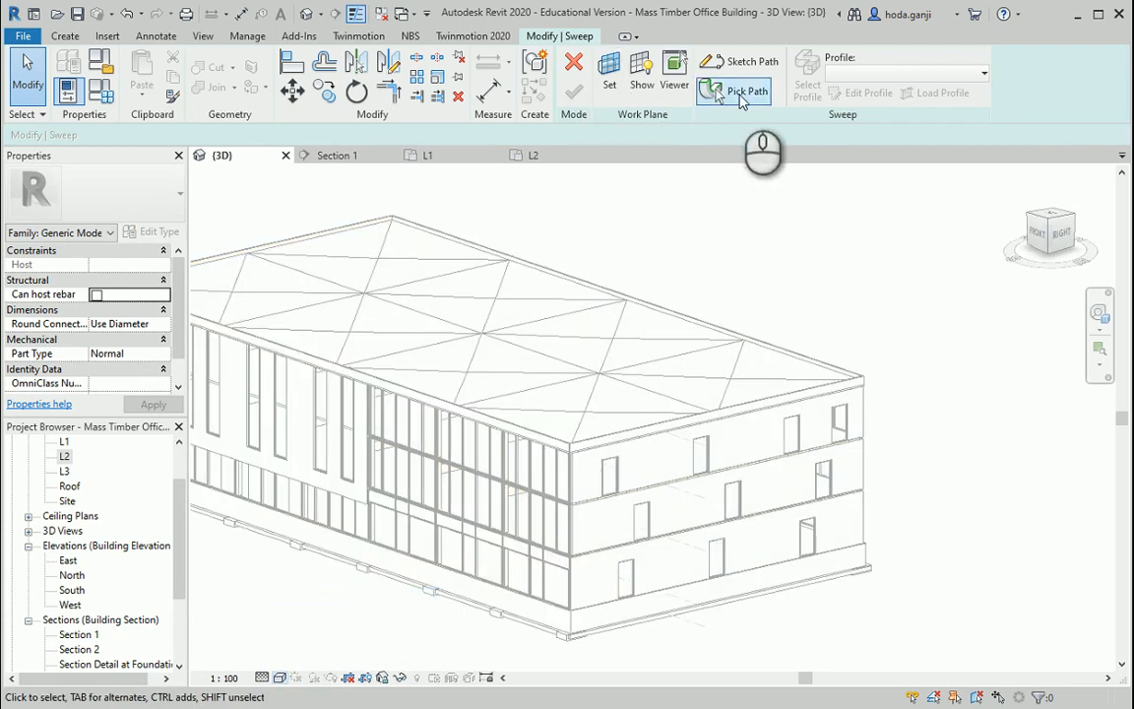
{"action": "left_click", "coordinate": [749, 82]}
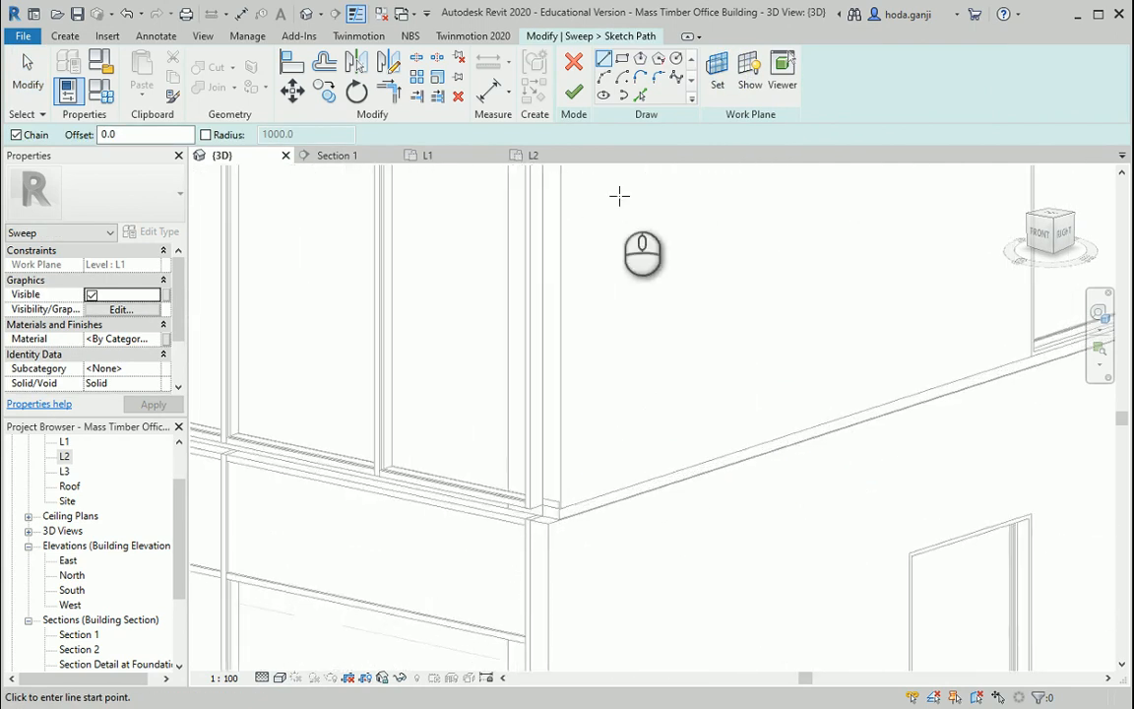
{"action": "left_click", "coordinate": [717, 71]}
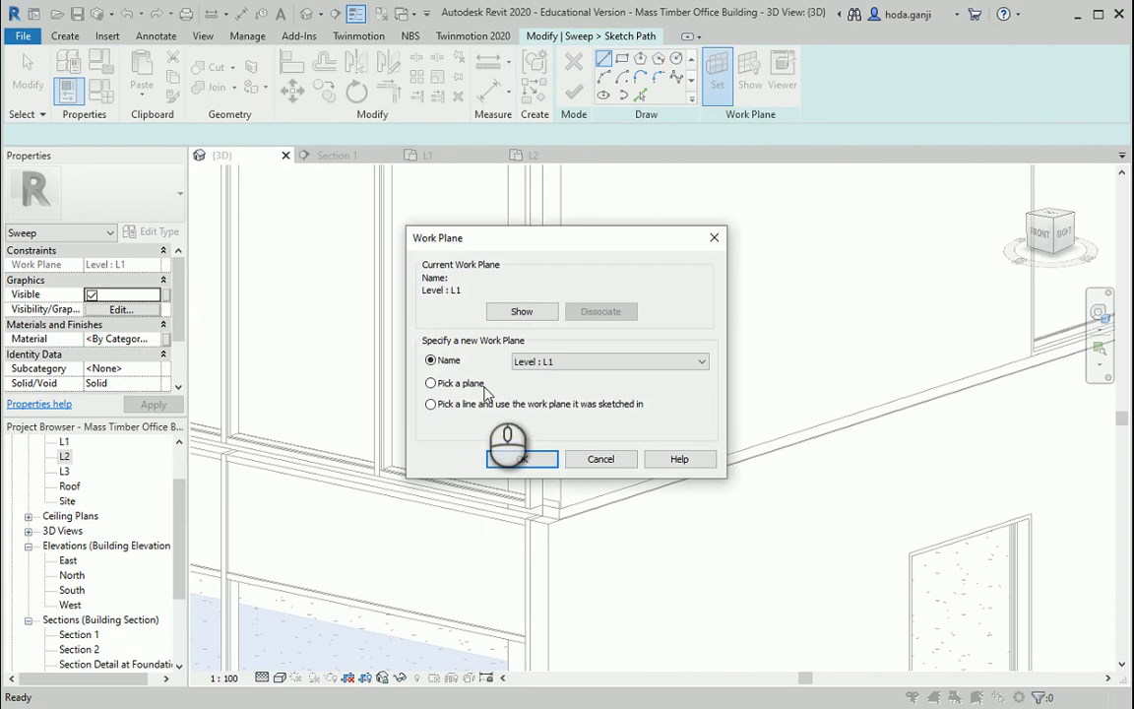
{"action": "left_click", "coordinate": [522, 459]}
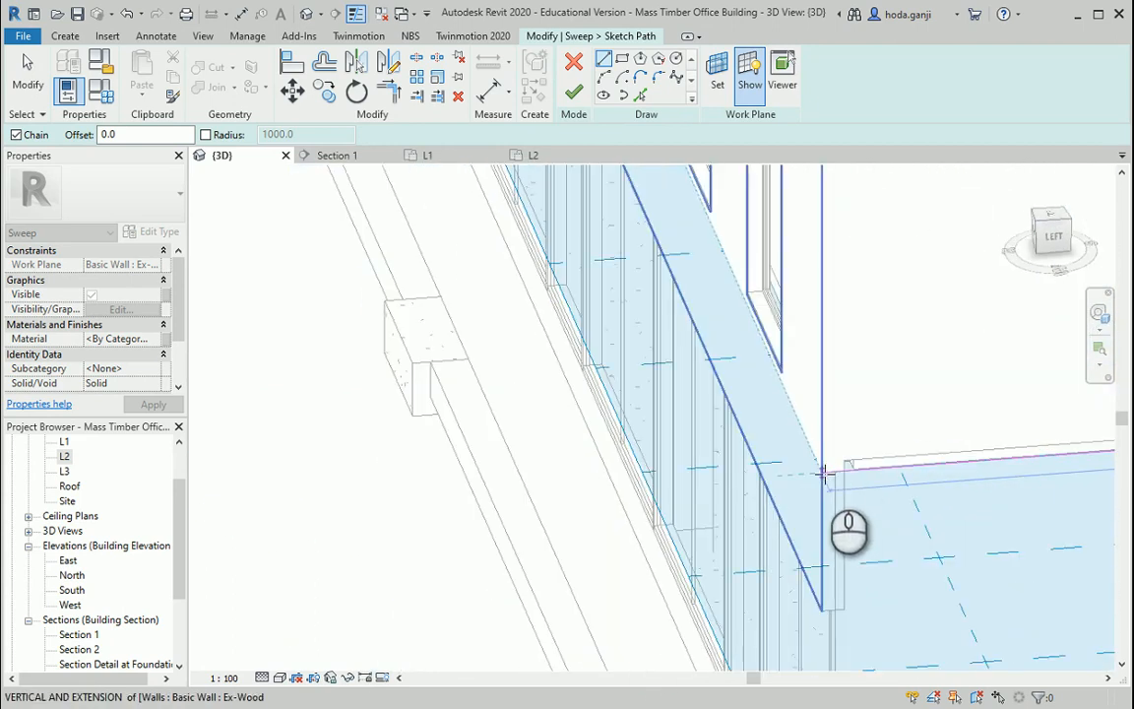
Step: Place the path along the exterior wall floor line and finish the path sketch
{"action": "left_click", "coordinate": [823, 473]}
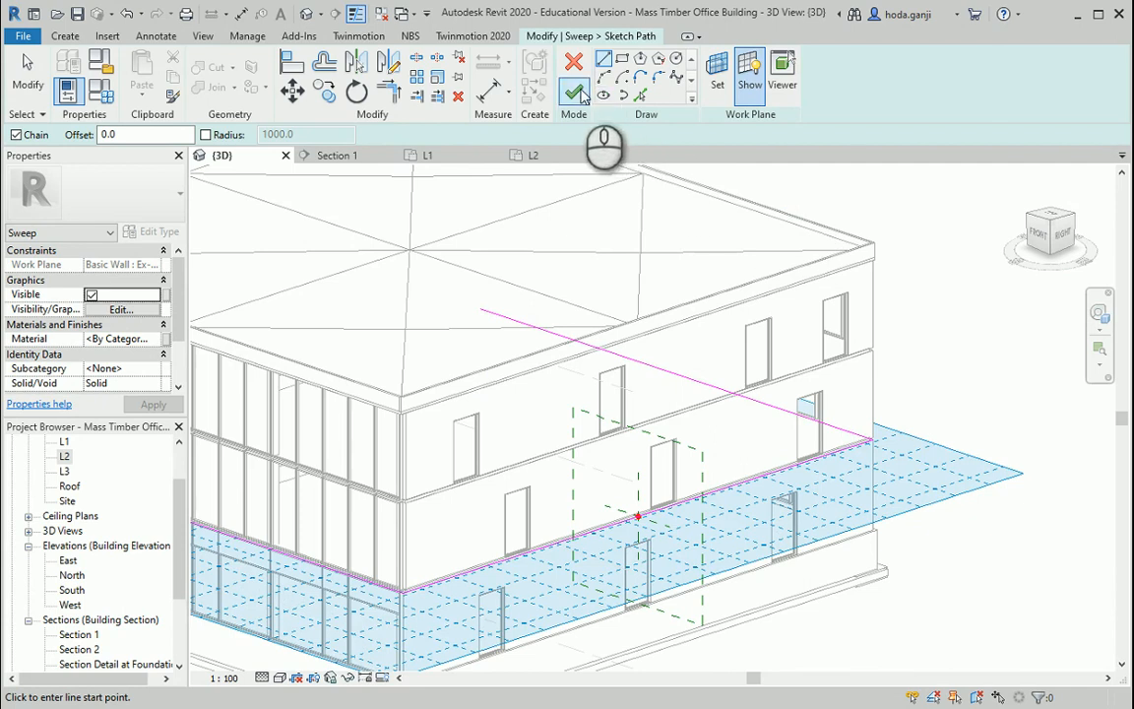
{"action": "left_click", "coordinate": [575, 94]}
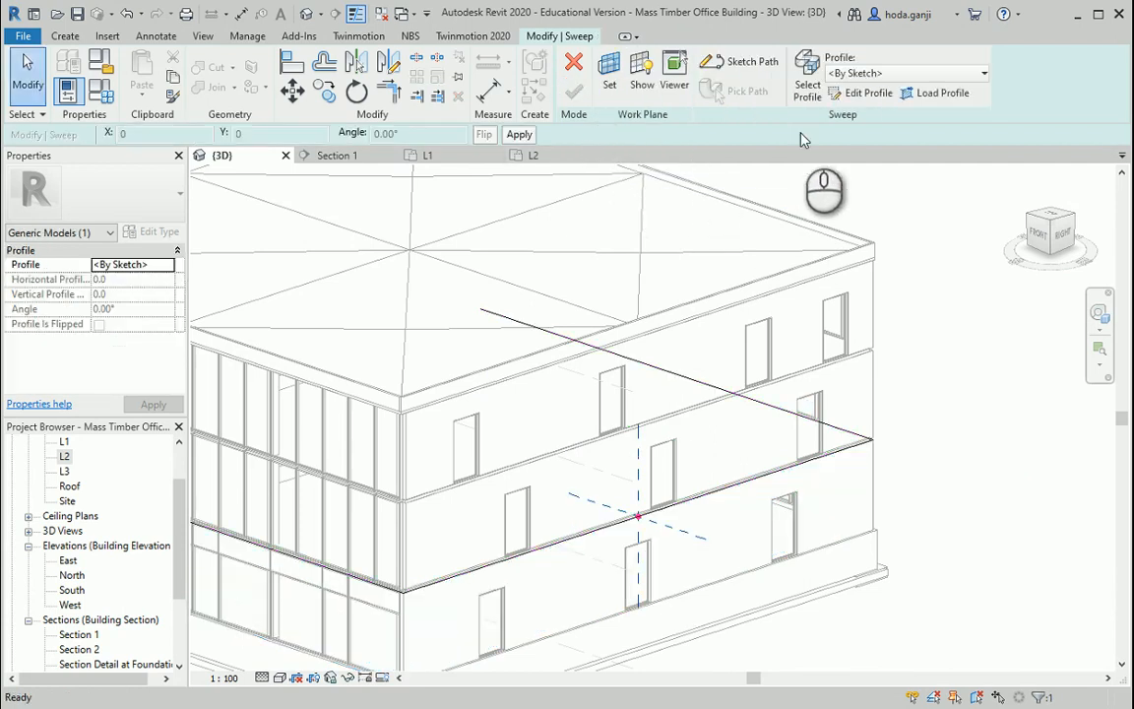
Step: Move on to editing the sweep's profile
{"action": "left_click", "coordinate": [866, 92]}
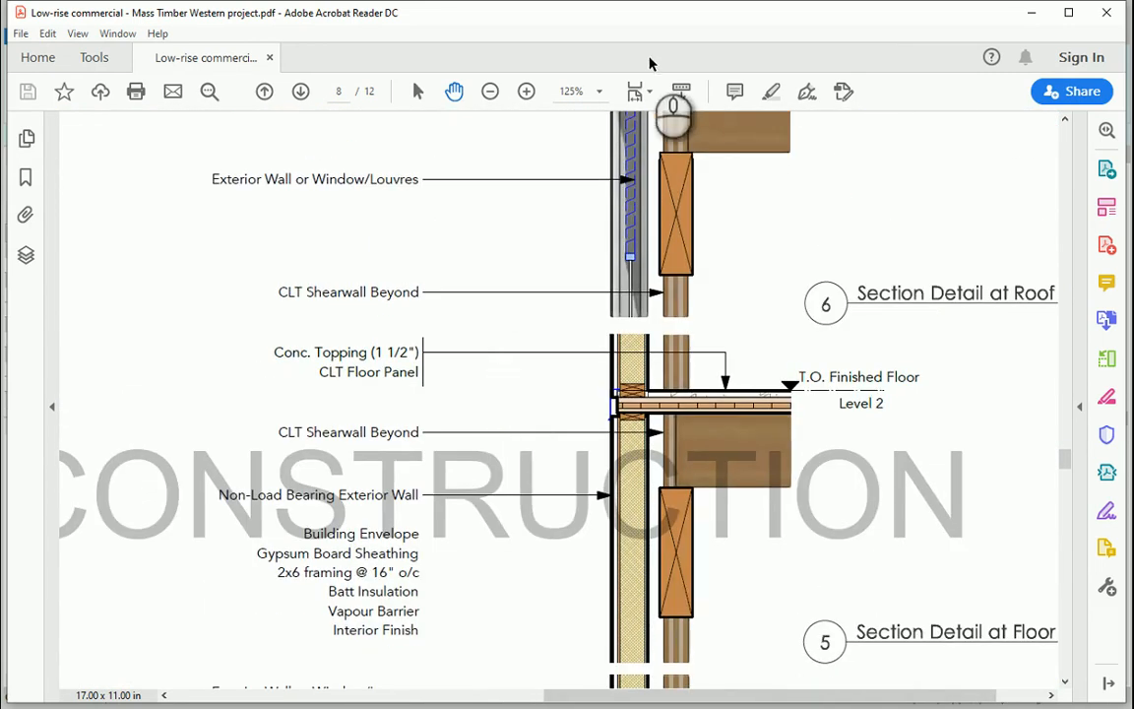
Step: Zoom in twice on the floor-line flashing in the Level 2 section detail
{"action": "left_click", "coordinate": [526, 90]}
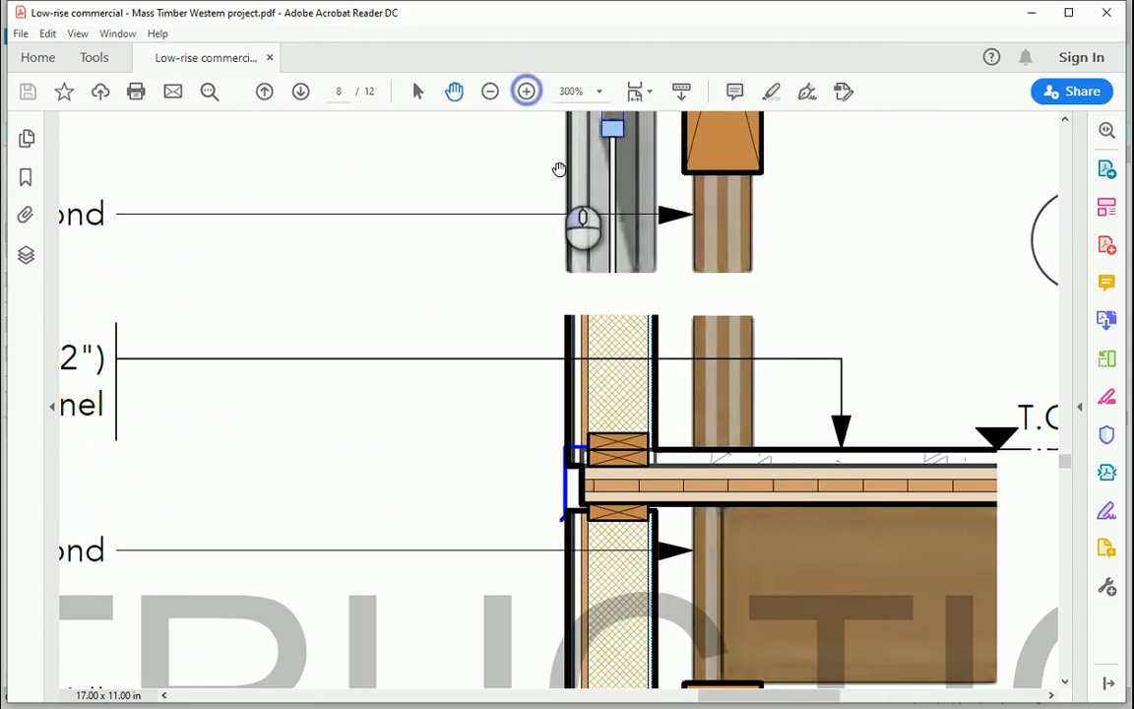
{"action": "left_click", "coordinate": [526, 90]}
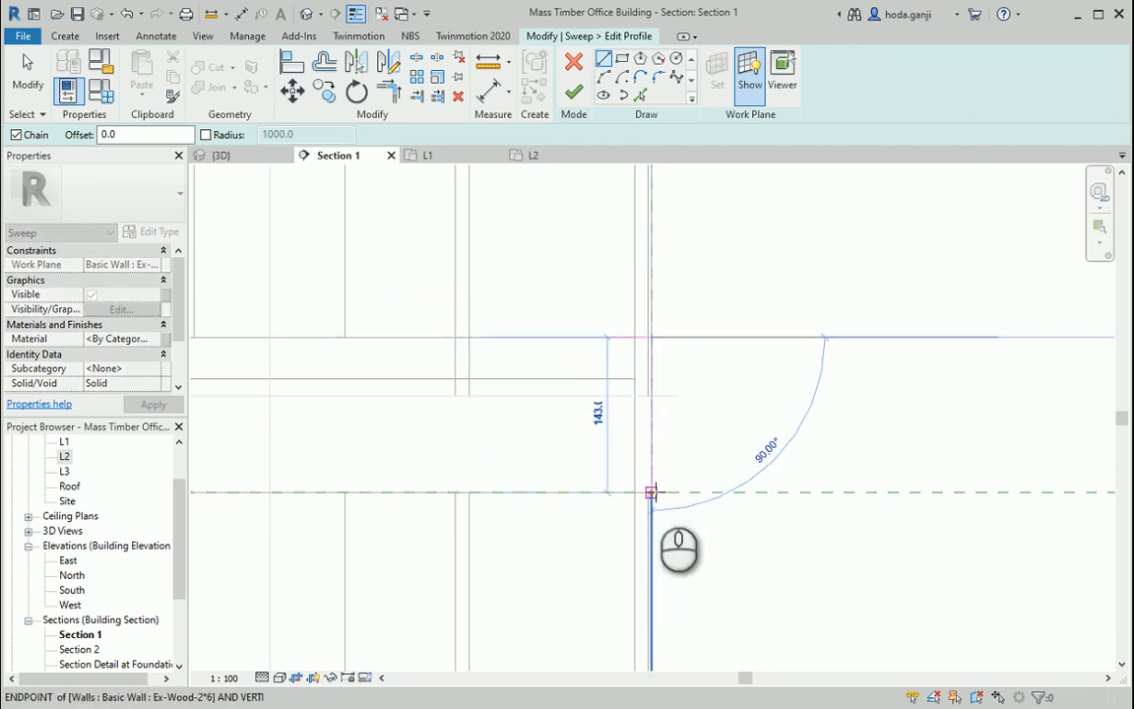
Step: Place a corner of the flashing profile in Section 1
{"action": "left_click", "coordinate": [650, 492]}
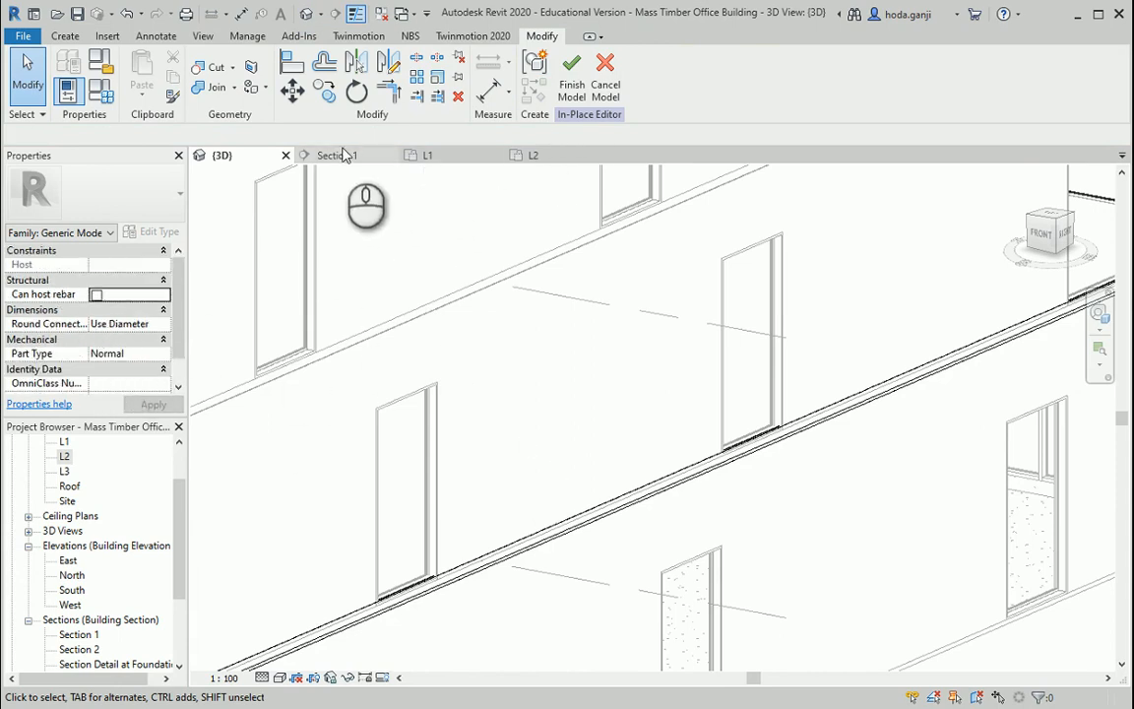
Step: In Section 1, search 'ste' and assign Stainless Steel as the flashing sweep's material
{"action": "left_click", "coordinate": [339, 153]}
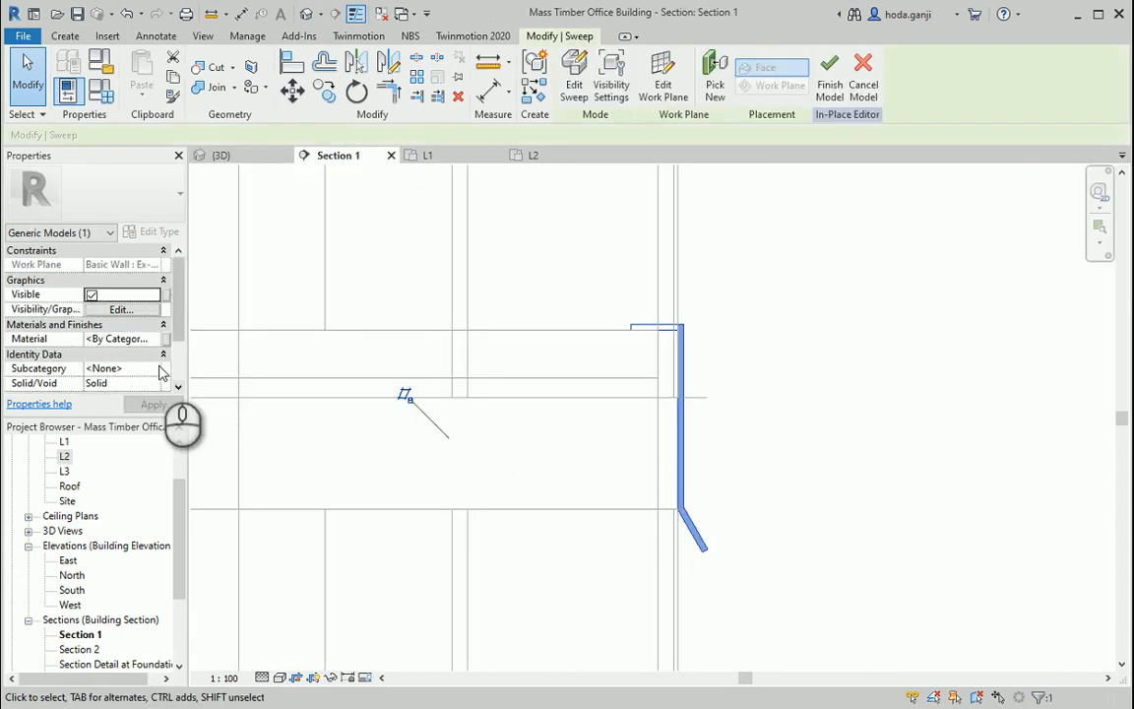
{"action": "left_click", "coordinate": [161, 339]}
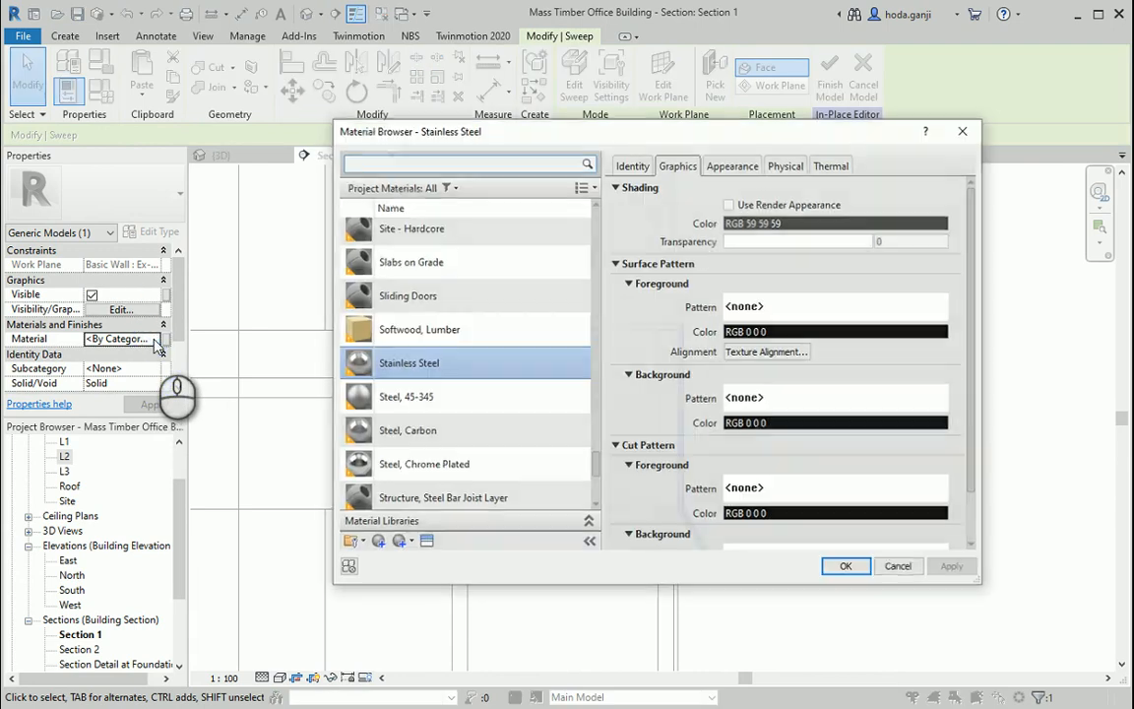
{"action": "type", "text": "steel"}
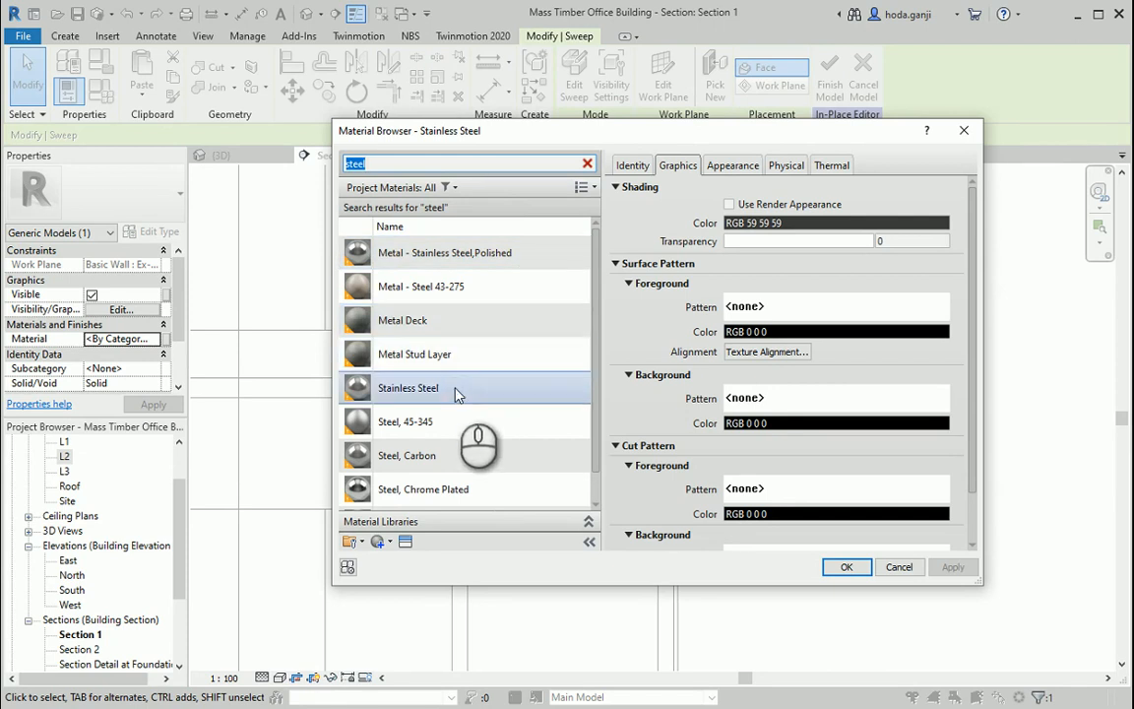
{"action": "left_click", "coordinate": [847, 567]}
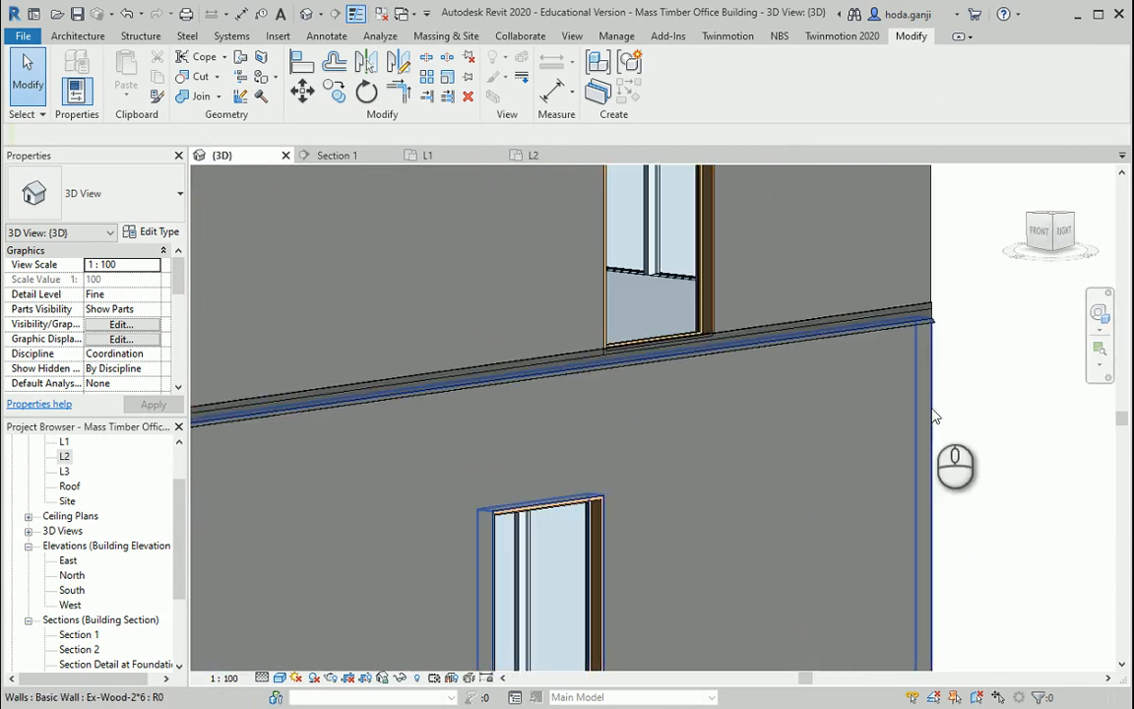
{"action": "mouse_move", "coordinate": [933, 414]}
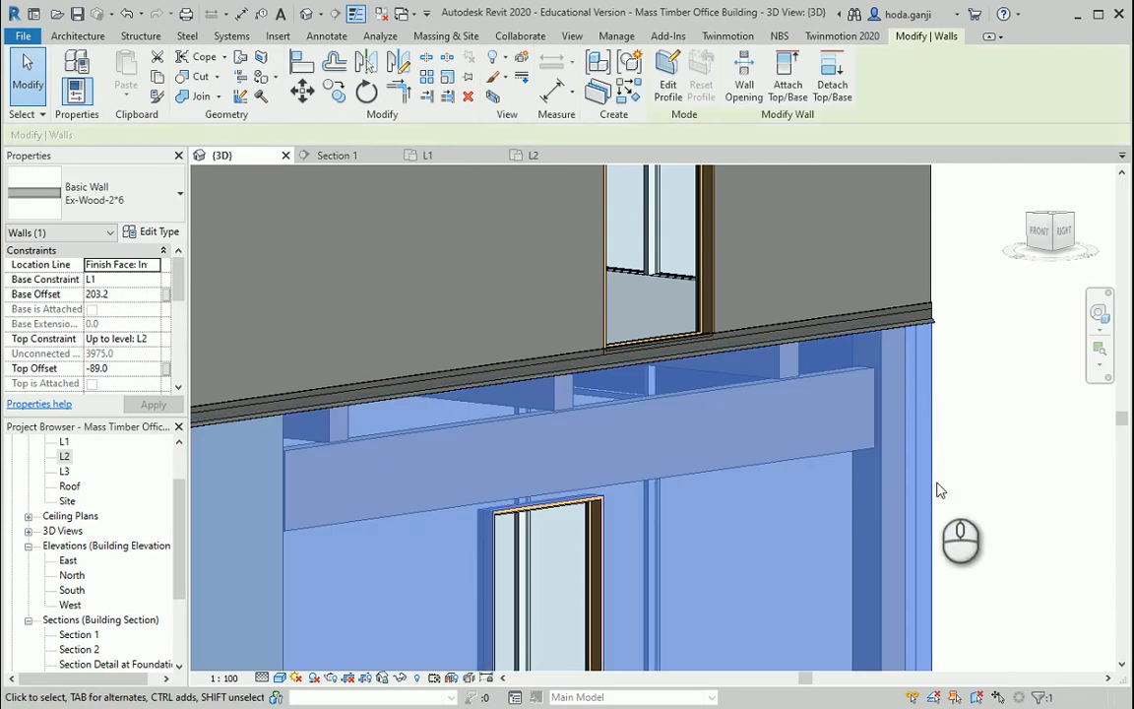
{"action": "mouse_move", "coordinate": [599, 90]}
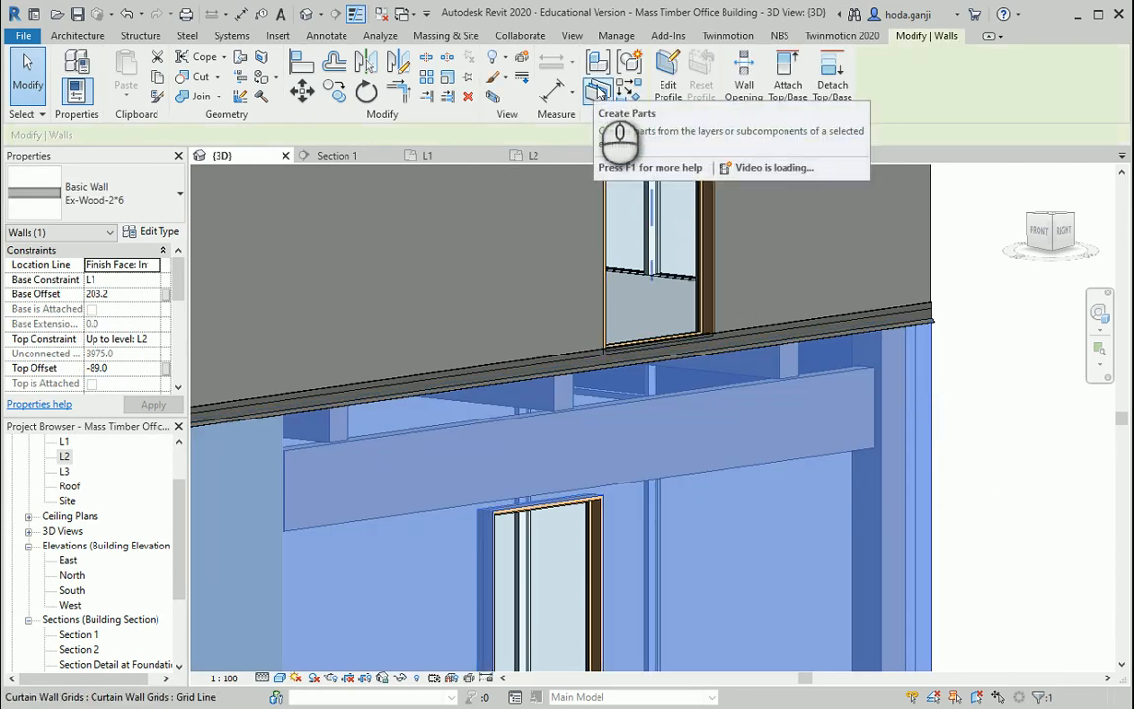
Step: Create parts from the wall, start the division sketch and set its work plane
{"action": "left_click", "coordinate": [599, 89]}
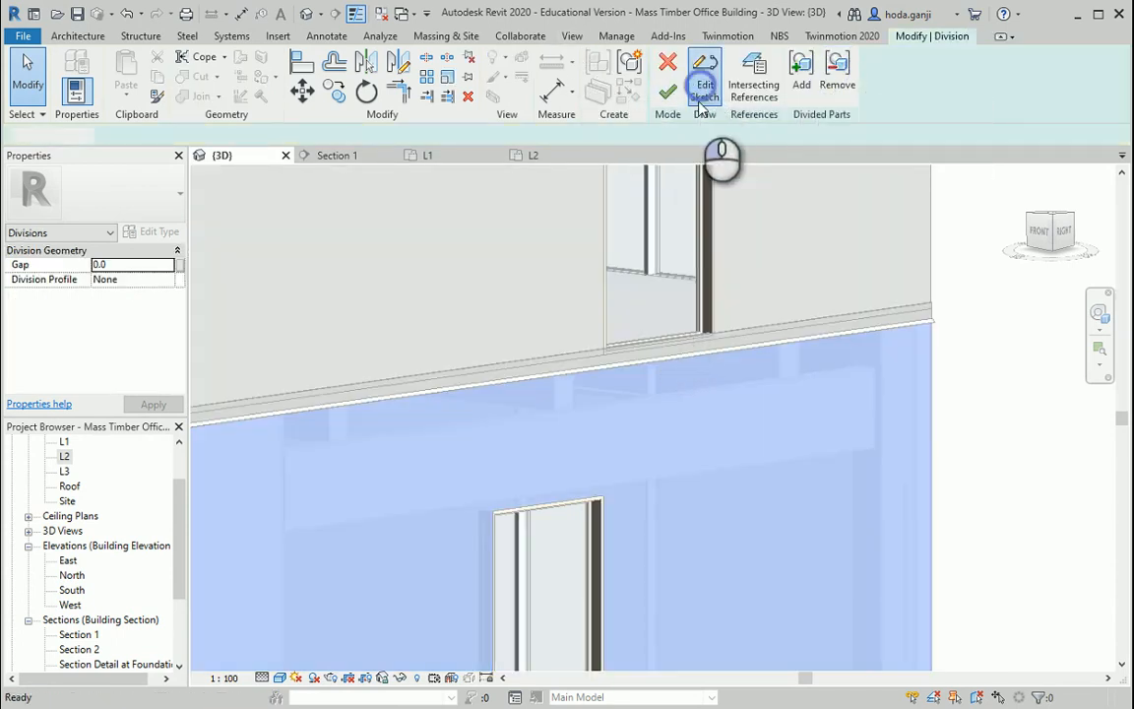
{"action": "left_click", "coordinate": [705, 75]}
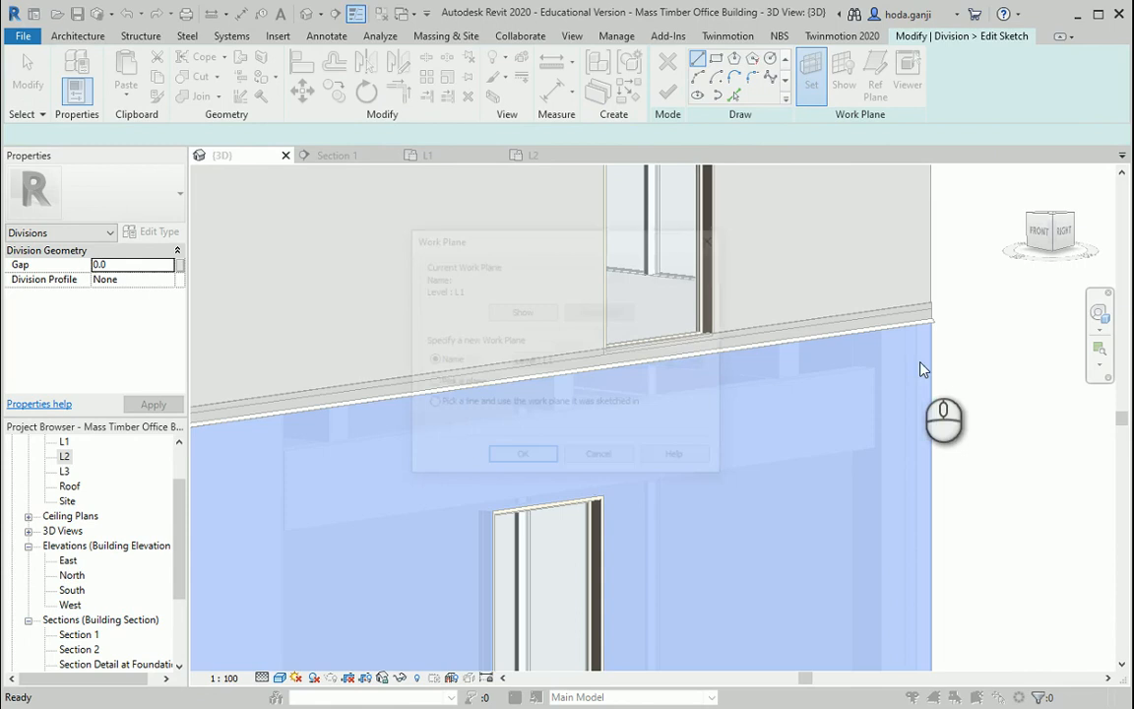
{"action": "left_click", "coordinate": [524, 453]}
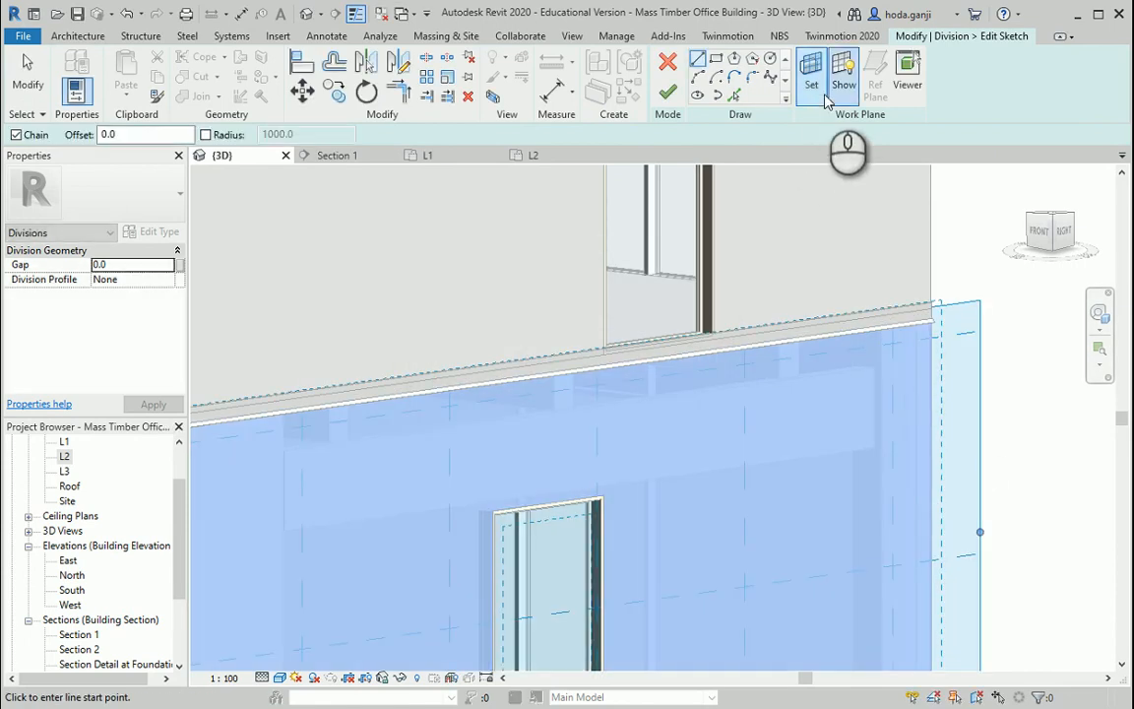
{"action": "left_click", "coordinate": [717, 59]}
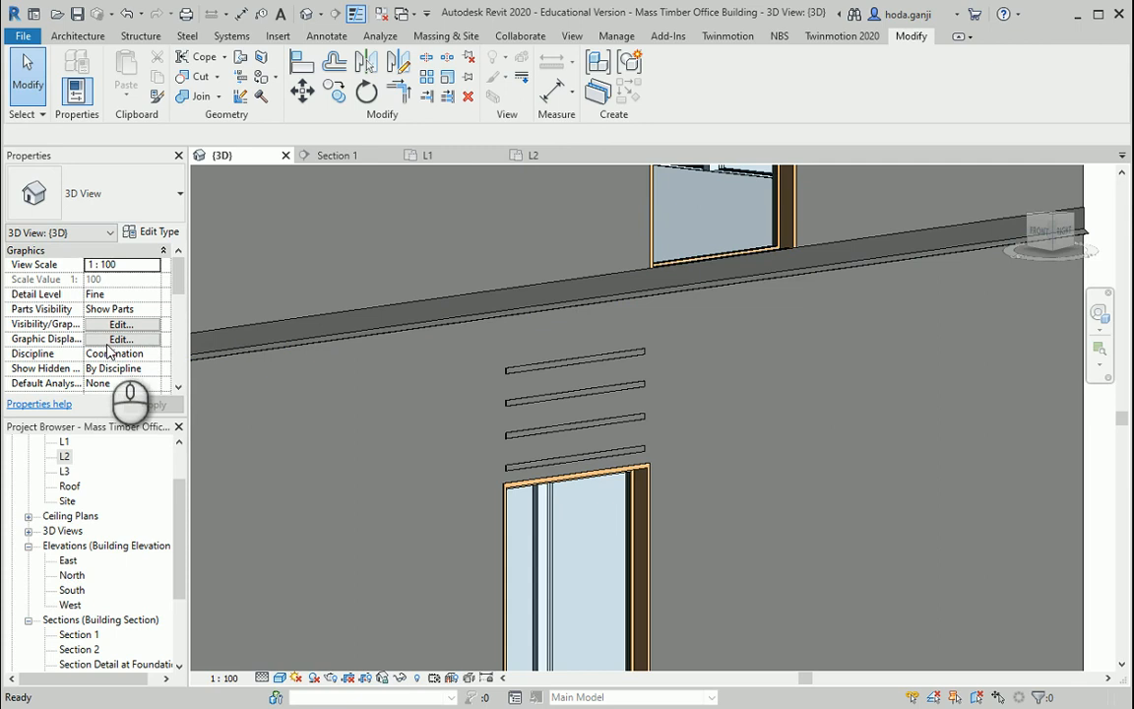
Step: Select a thin wall strip and assign it the Facade-Panels material
{"action": "left_click", "coordinate": [122, 307]}
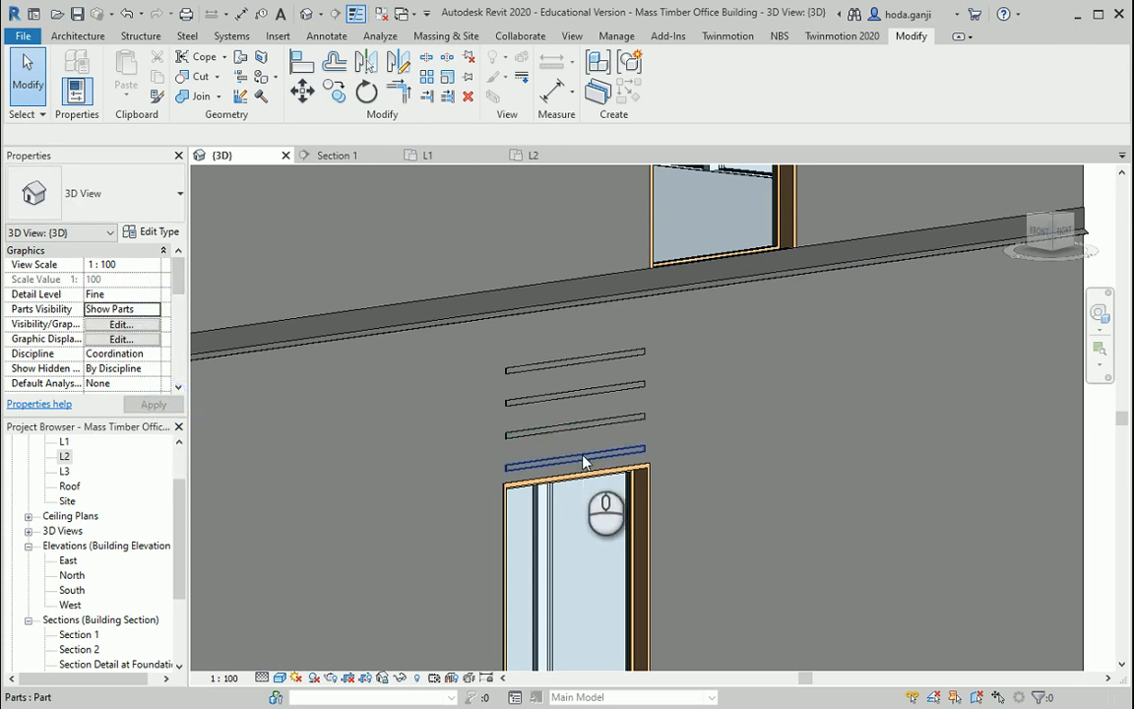
{"action": "left_click", "coordinate": [575, 457]}
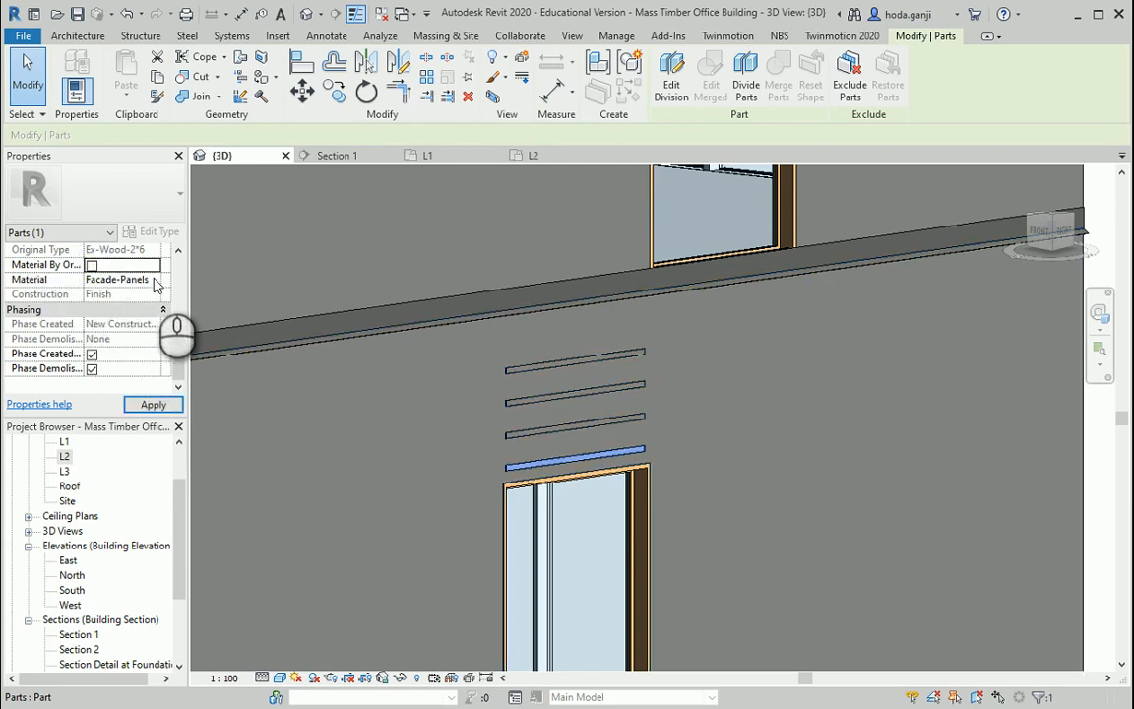
{"action": "left_click", "coordinate": [153, 280]}
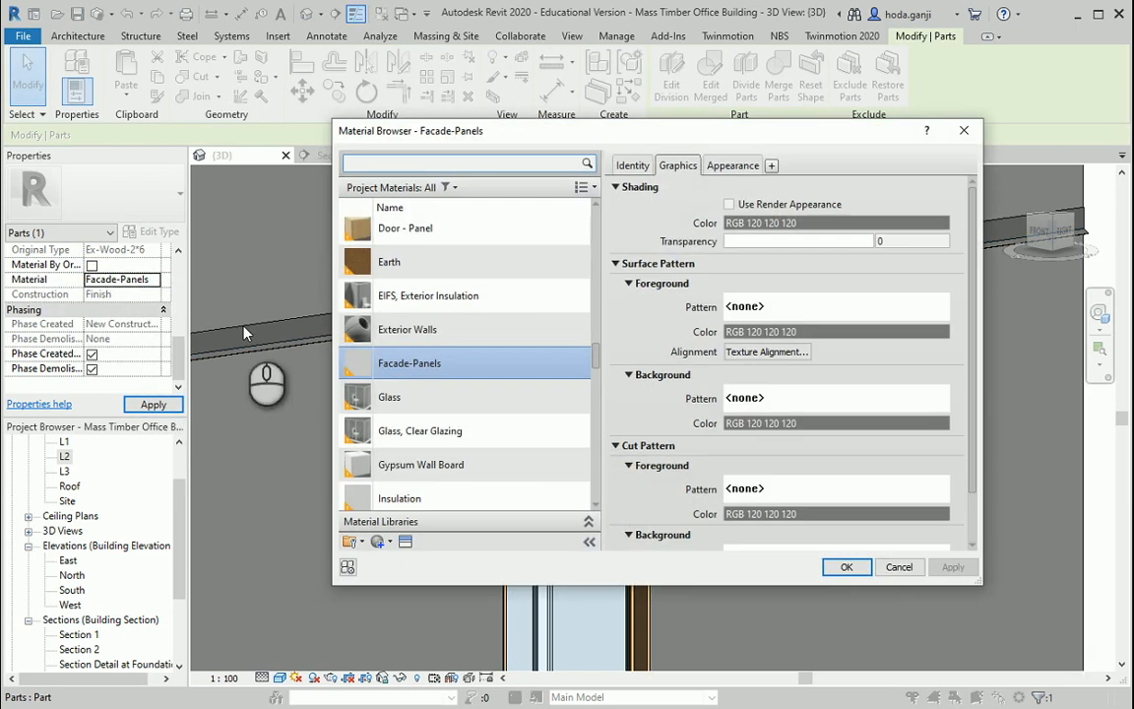
{"action": "left_click", "coordinate": [847, 567]}
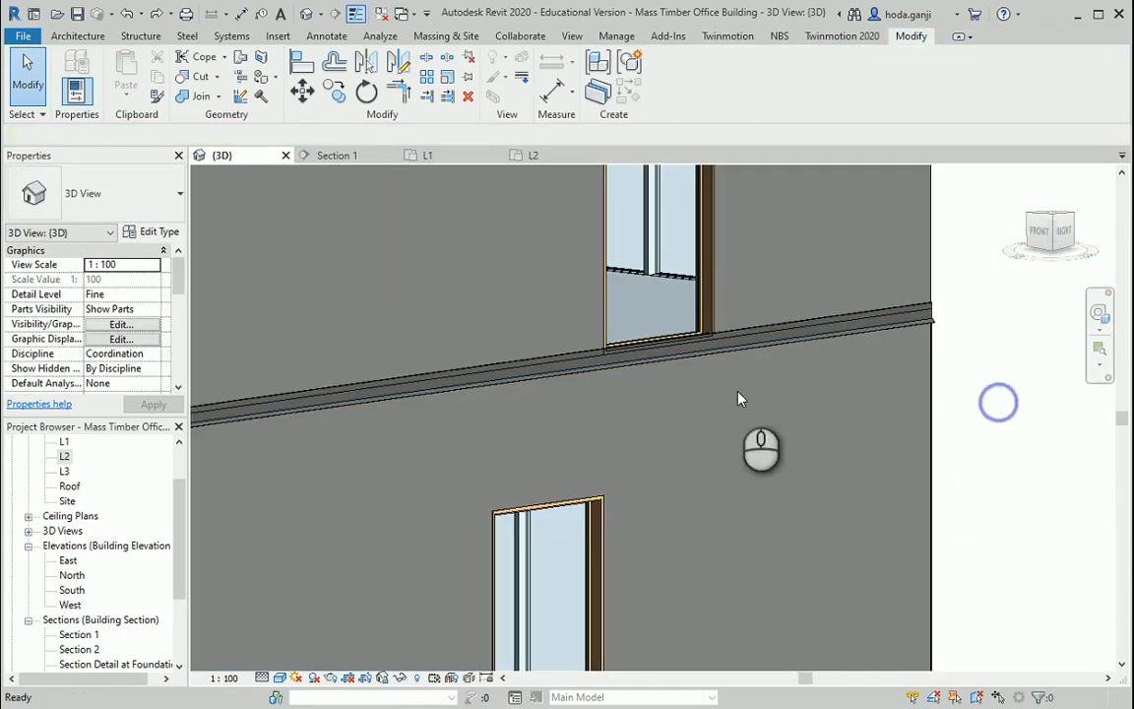
Step: Create a Generic Models in-place component named Facade Design
{"action": "left_click", "coordinate": [760, 451]}
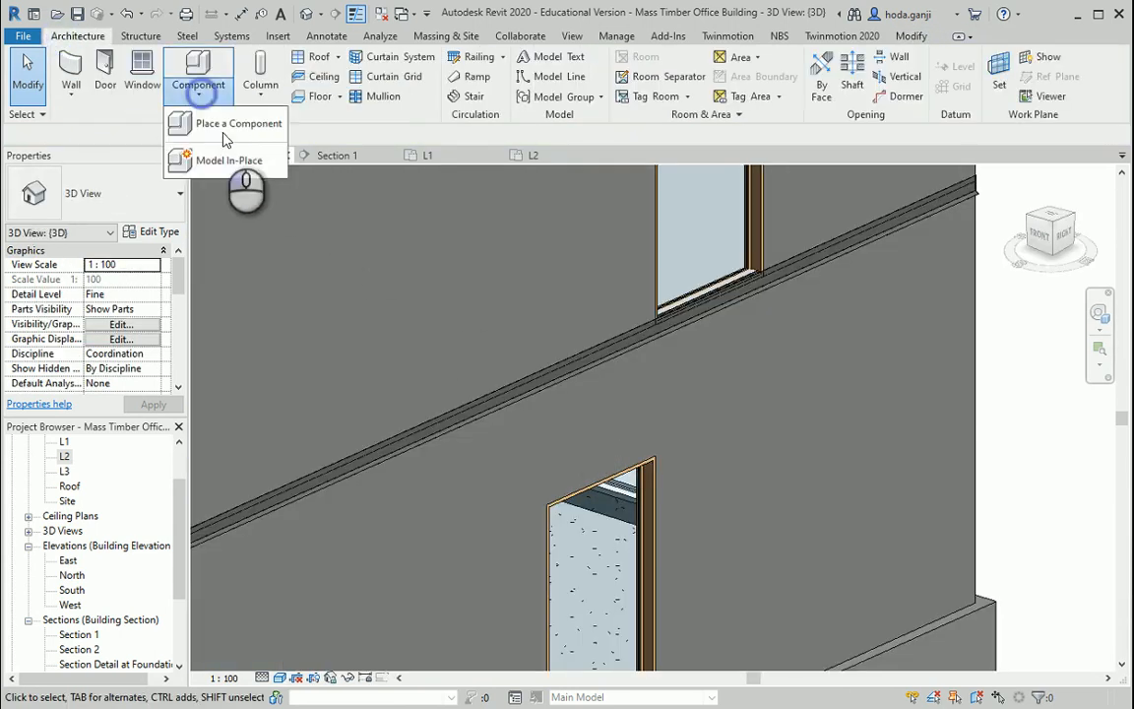
{"action": "left_click", "coordinate": [229, 161]}
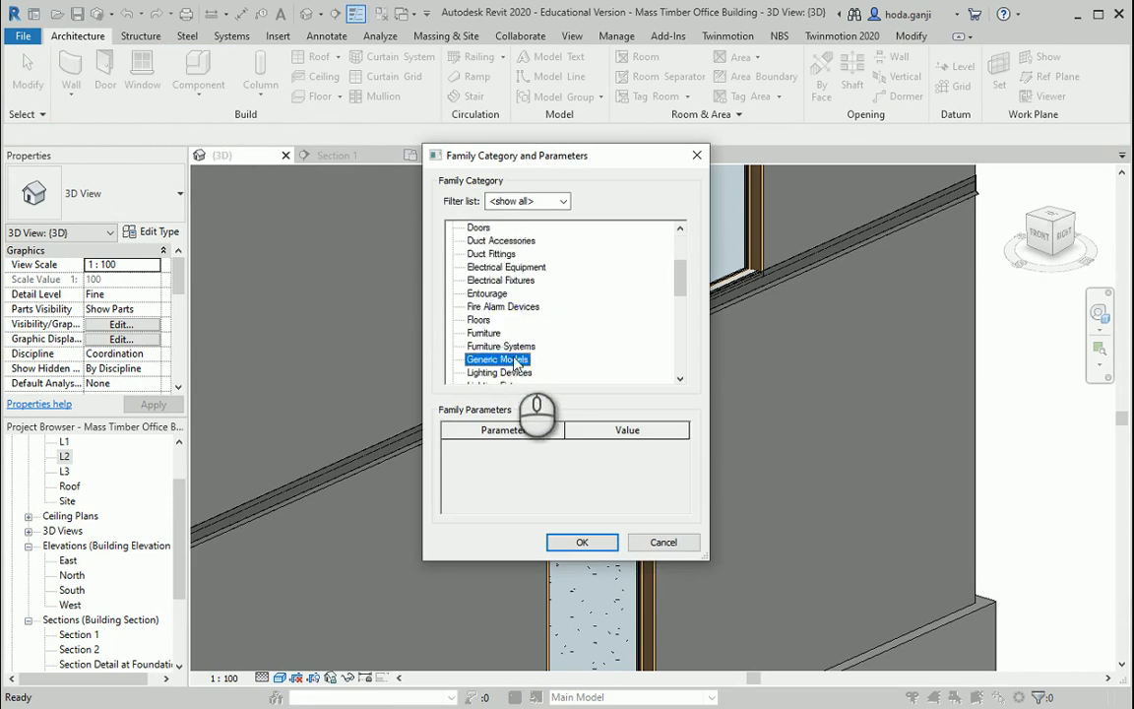
{"action": "left_click", "coordinate": [583, 542]}
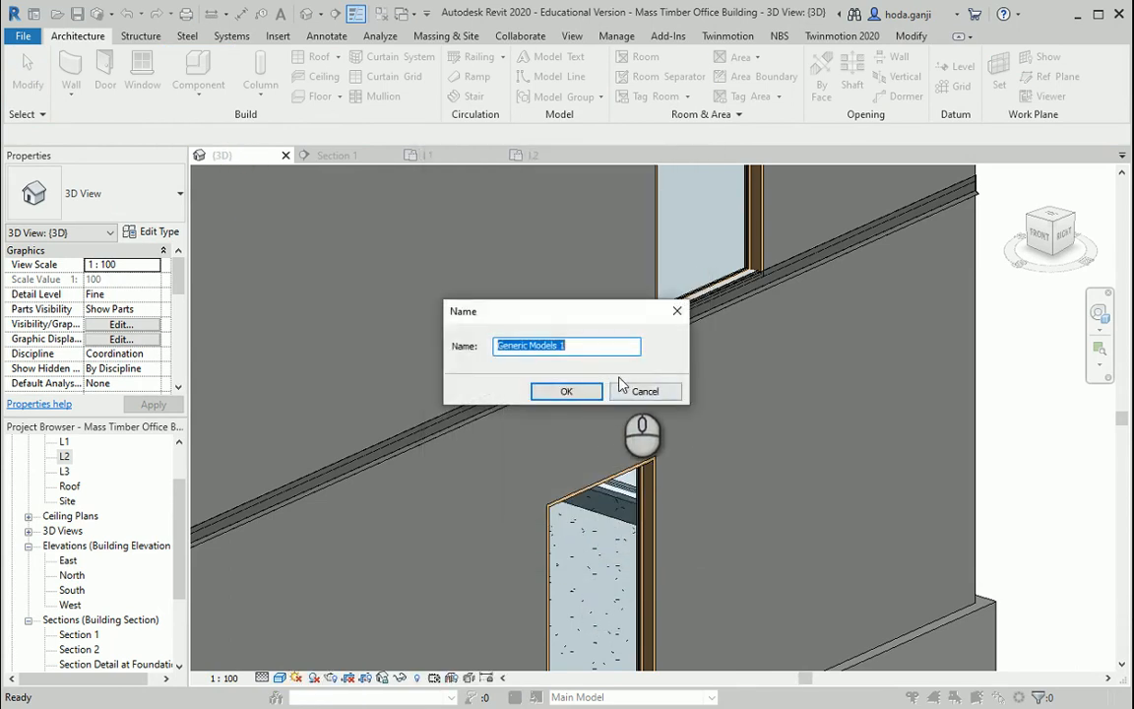
{"action": "type", "text": "Facade Design"}
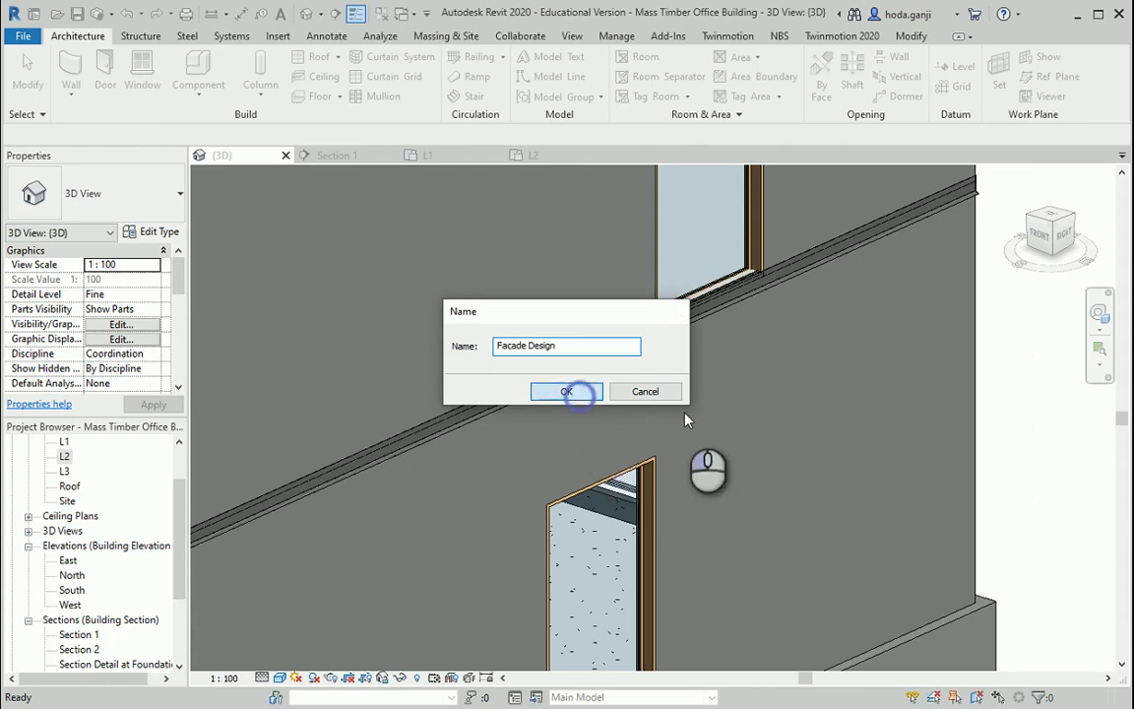
{"action": "left_click", "coordinate": [567, 390]}
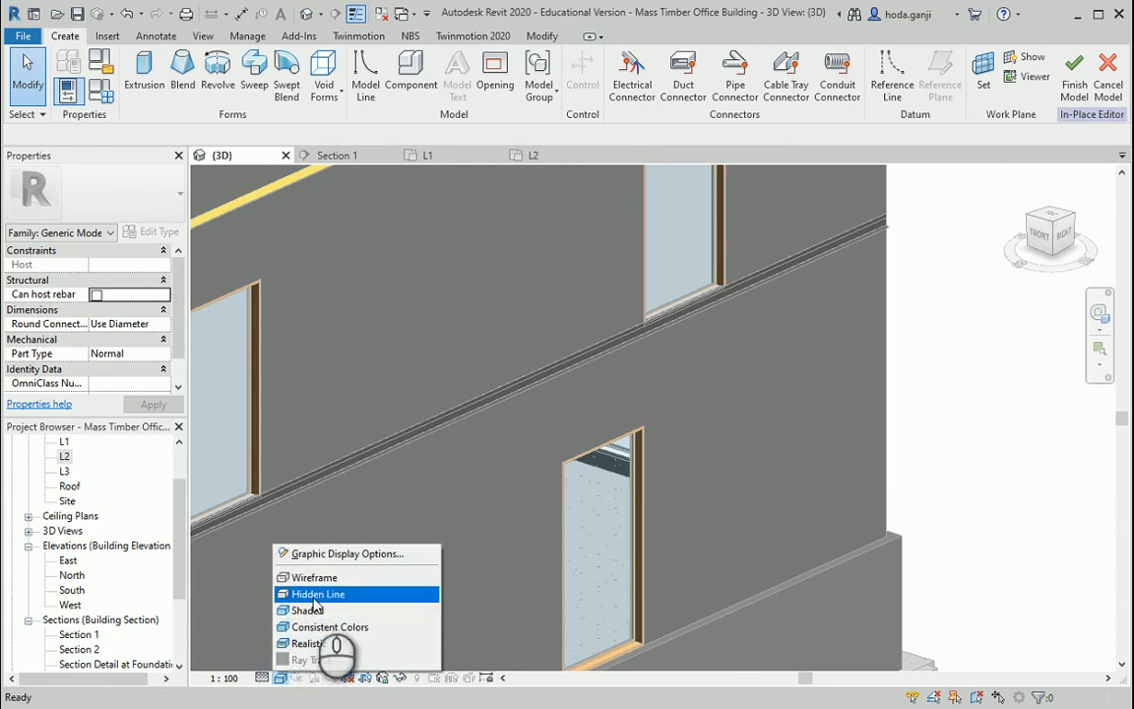
Step: Switch to Hidden Line and pick the fixed window face as the extrusion work plane
{"action": "left_click", "coordinate": [319, 595]}
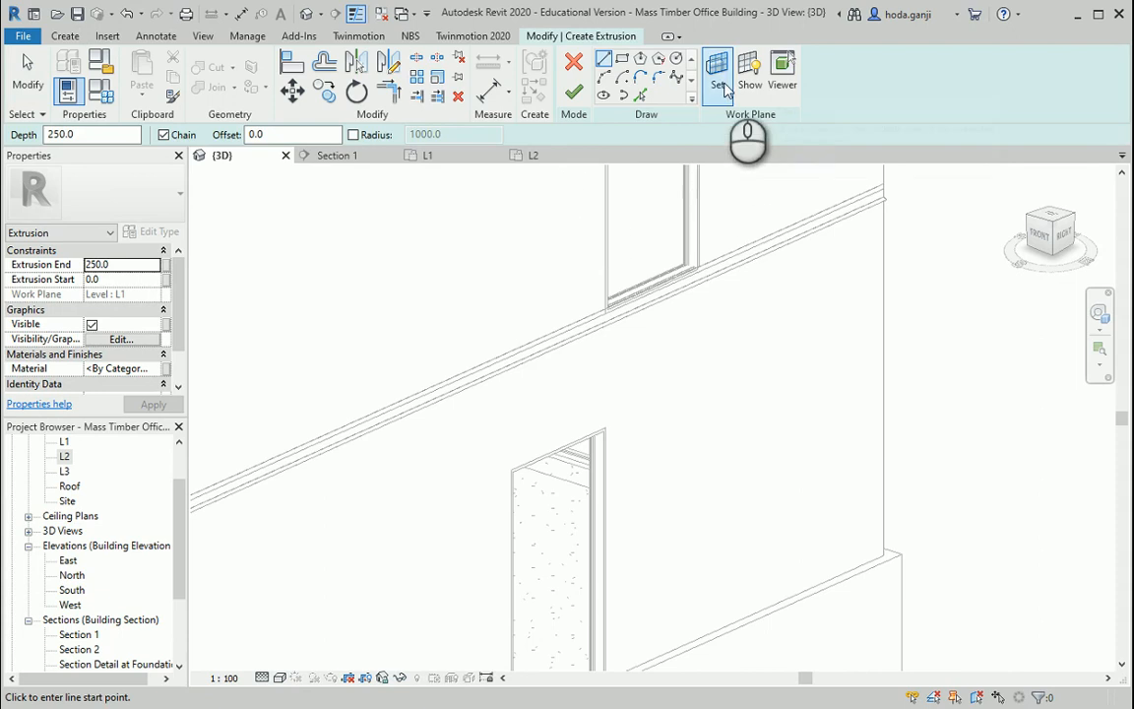
{"action": "left_click", "coordinate": [716, 72]}
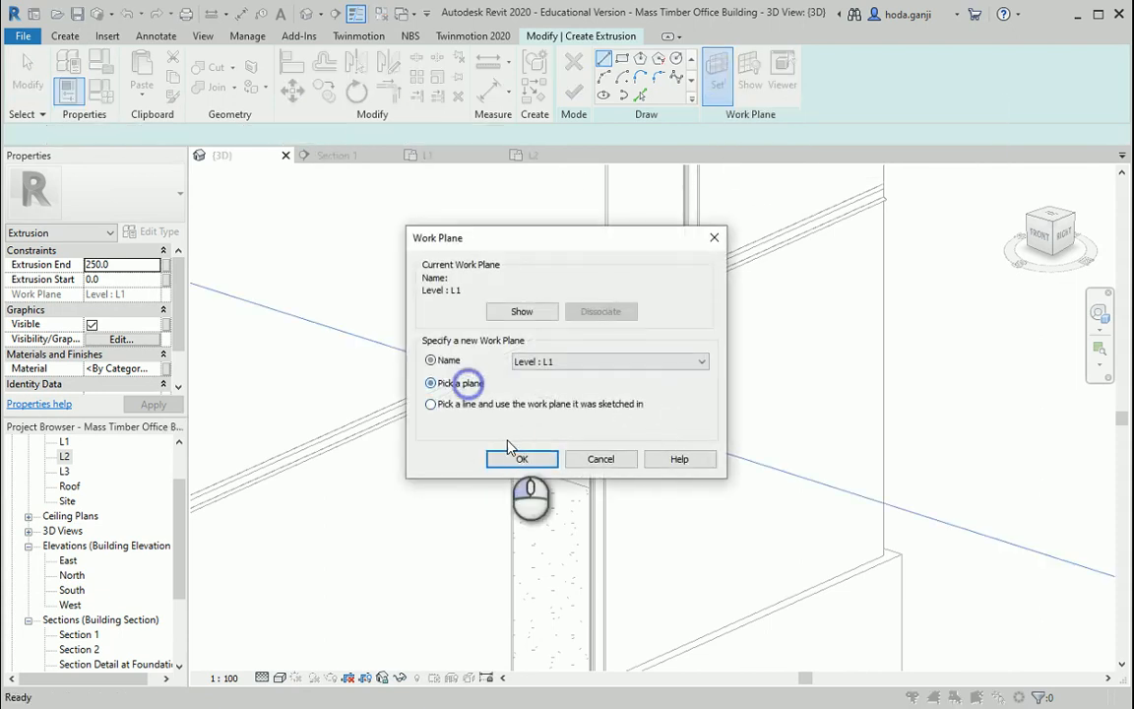
{"action": "left_click", "coordinate": [522, 459]}
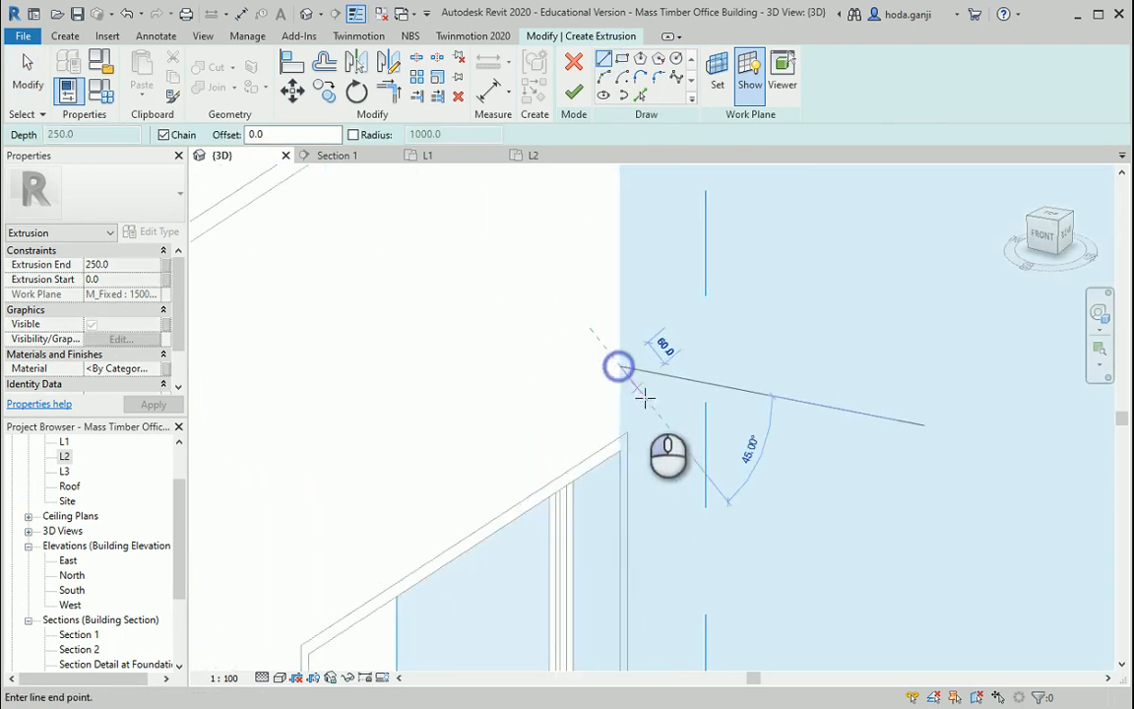
Step: Draw the 45° blade line and build the blade profiles with Pick Lines at 5.0 offset
{"action": "left_click", "coordinate": [642, 398]}
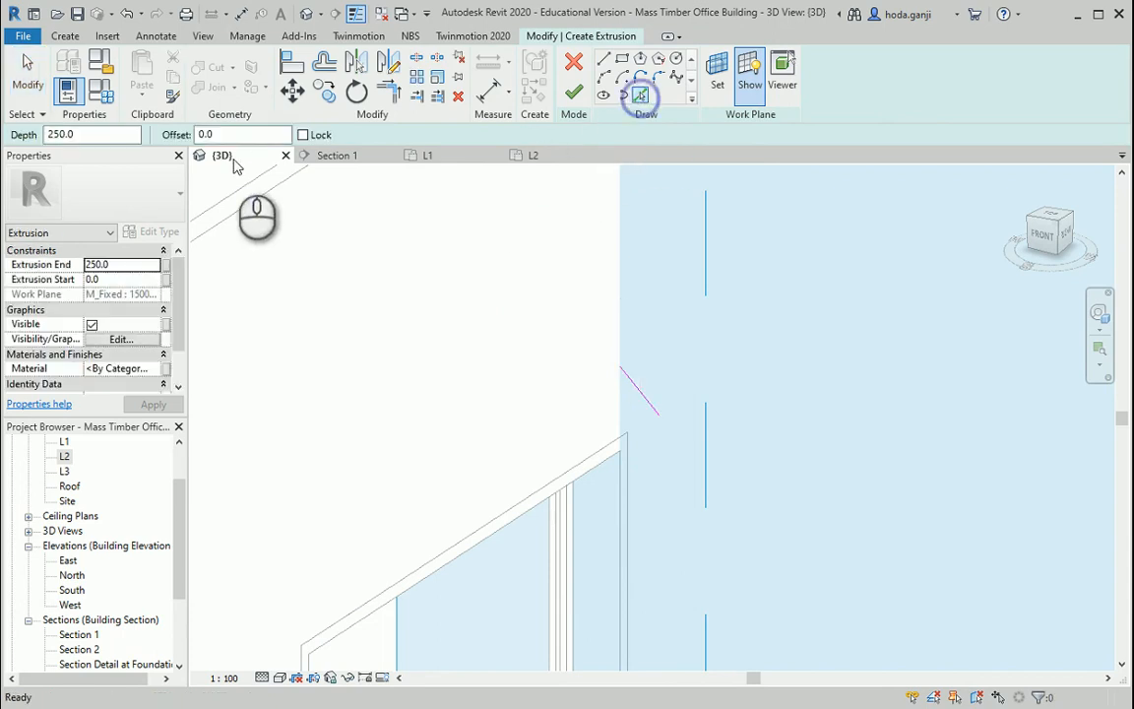
{"action": "left_click", "coordinate": [240, 134]}
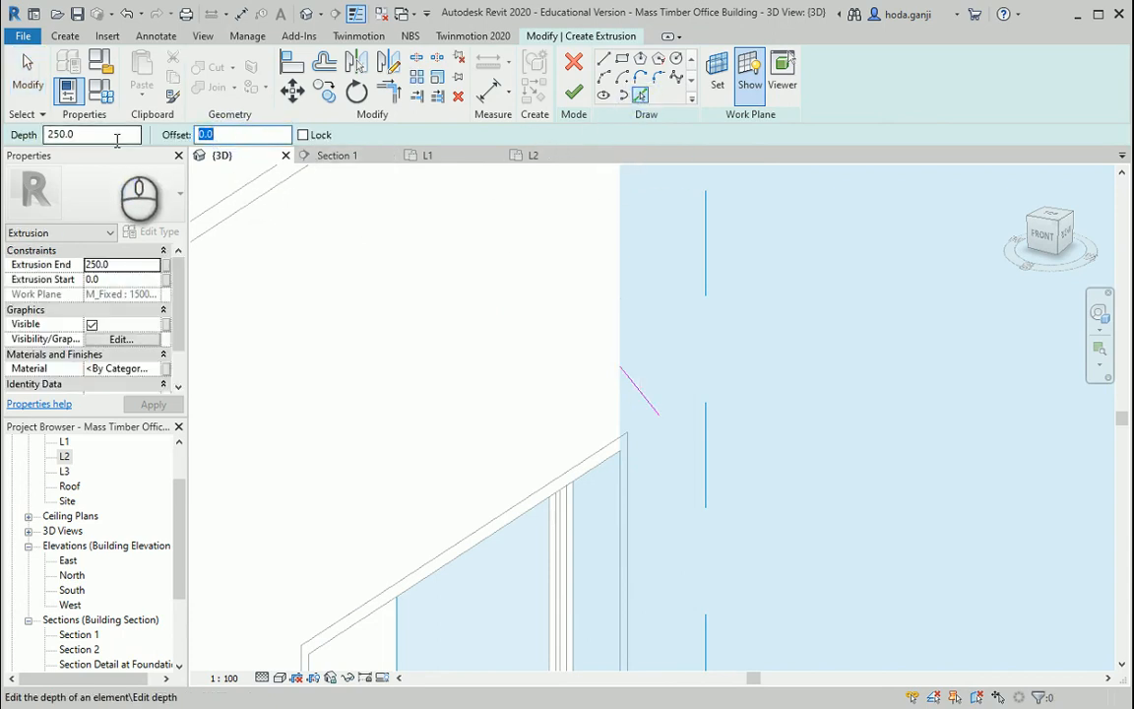
{"action": "type", "text": "5.0"}
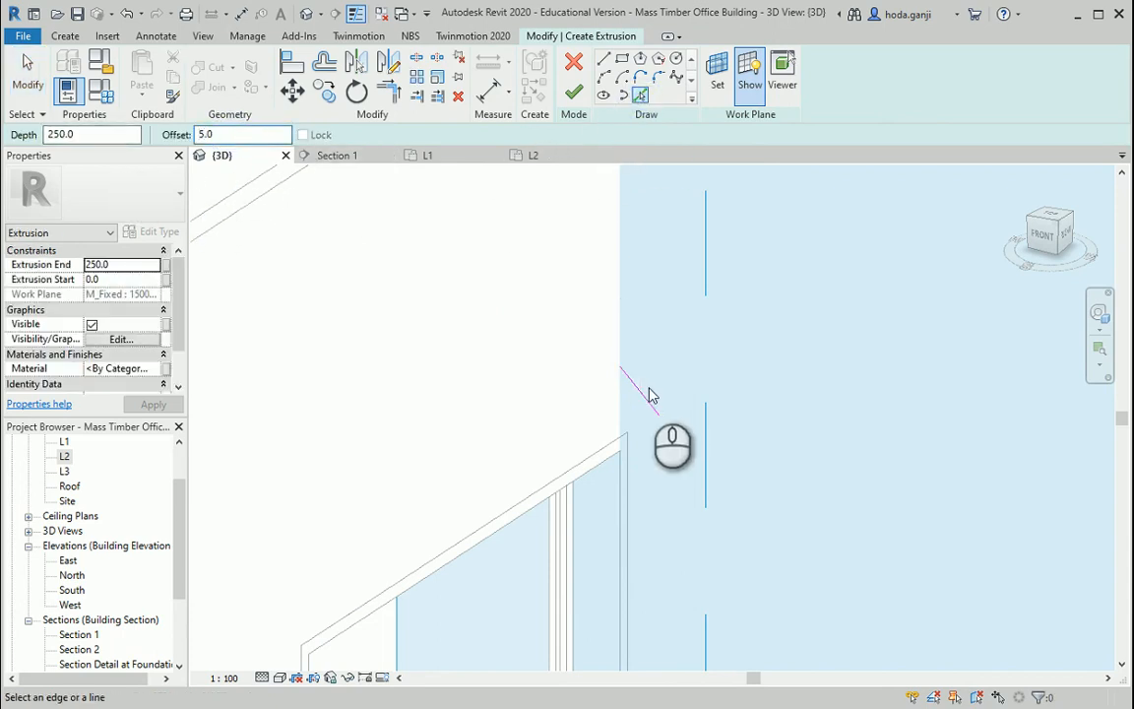
{"action": "type", "text": "10"}
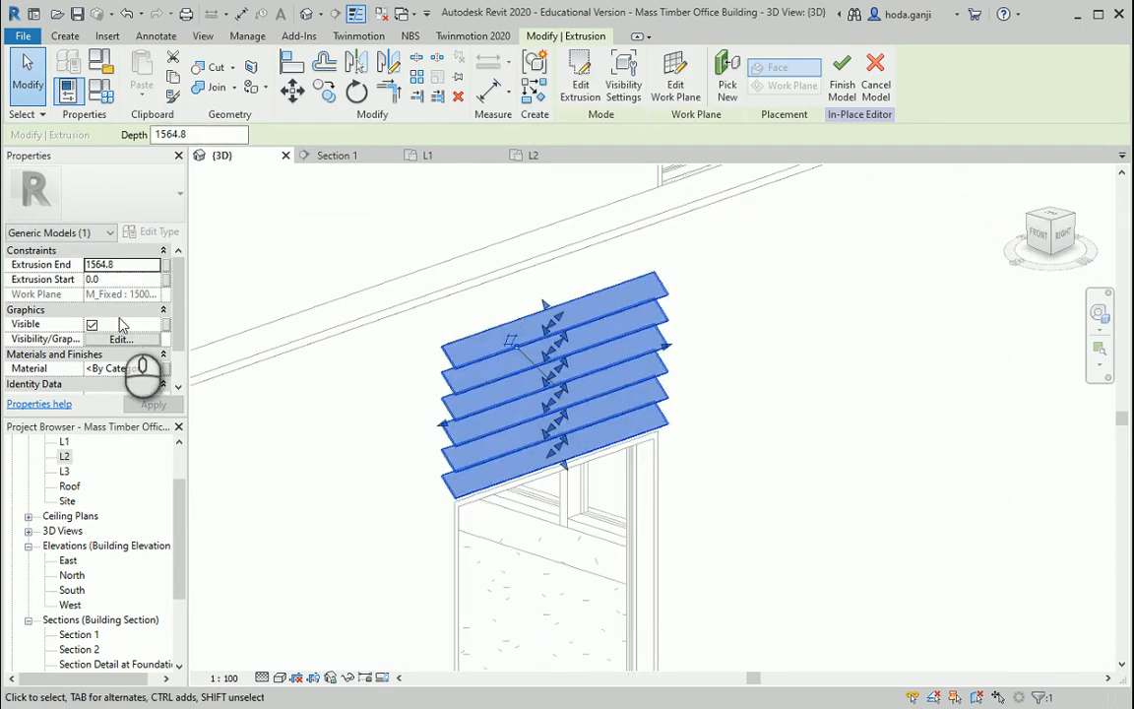
Step: Set the blades' Extrusion End to 1500, check them side-on, and finish the model
{"action": "left_click", "coordinate": [118, 264]}
{"action": "type", "text": "1500"}
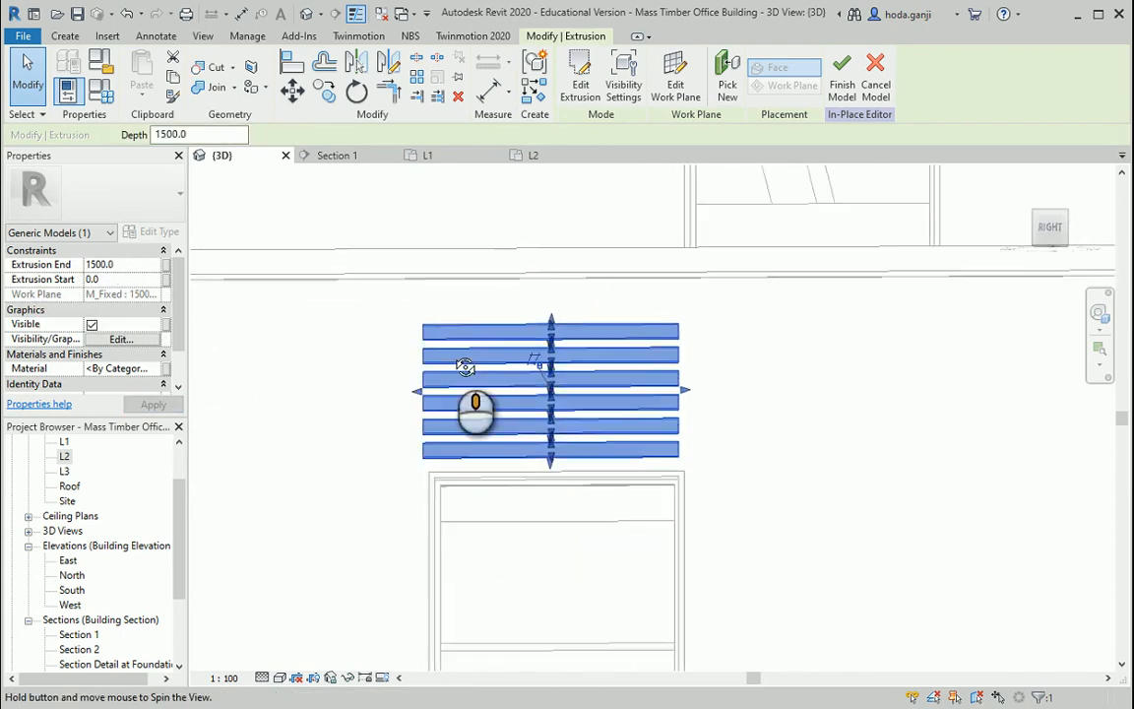
{"action": "left_click_drag", "start_coordinate": [476, 408], "coordinate": [665, 407]}
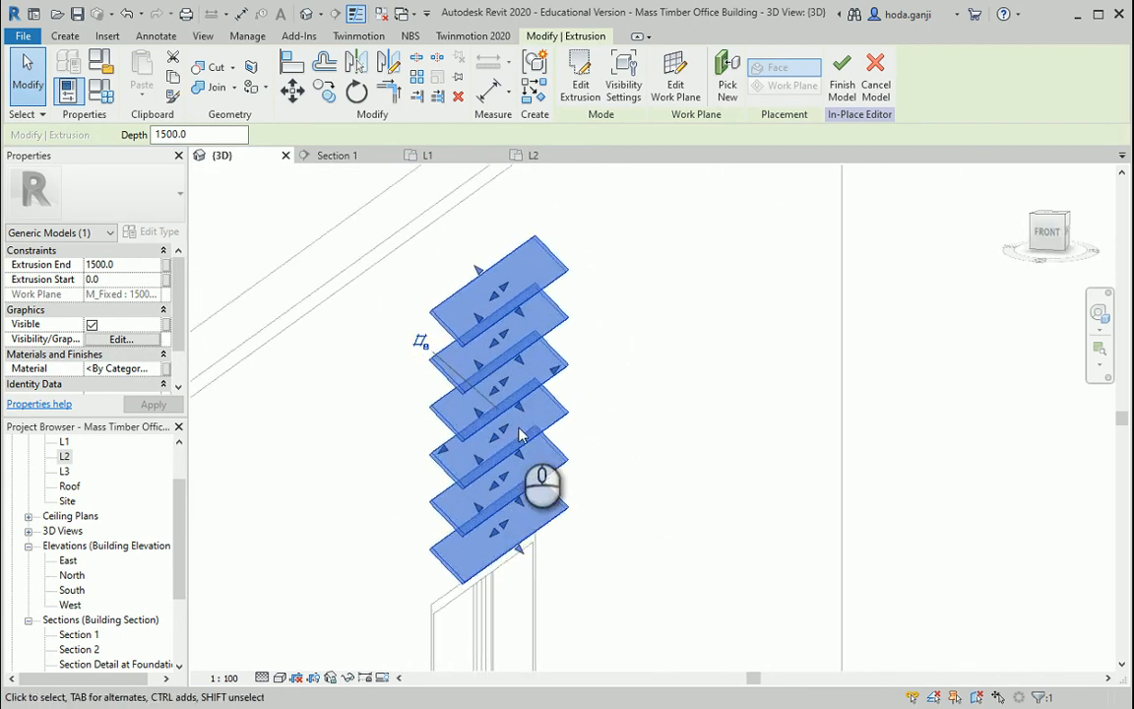
{"action": "left_click_drag", "start_coordinate": [522, 433], "coordinate": [544, 434]}
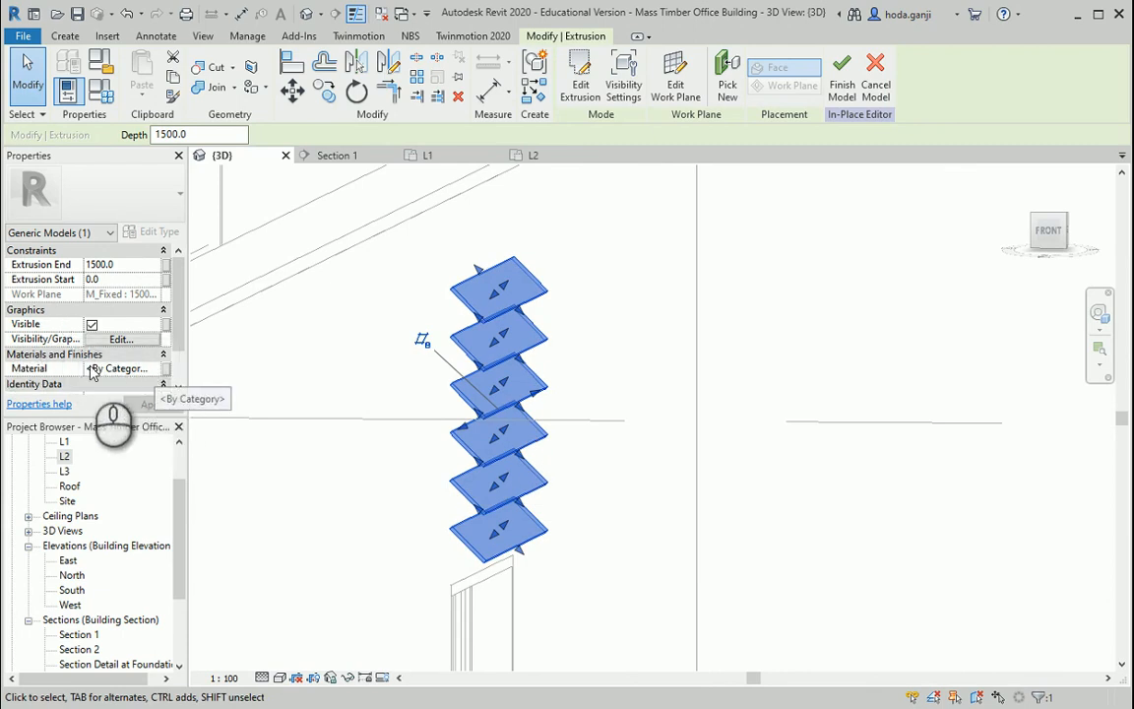
{"action": "left_click", "coordinate": [841, 75]}
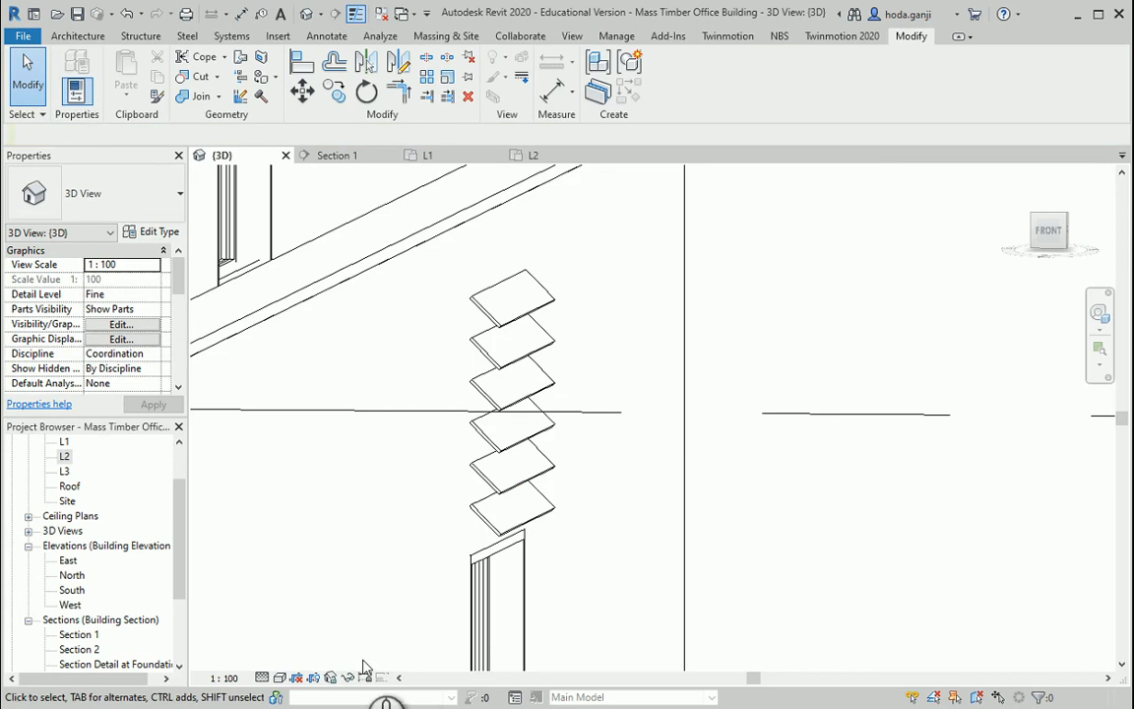
{"action": "left_click", "coordinate": [512, 463]}
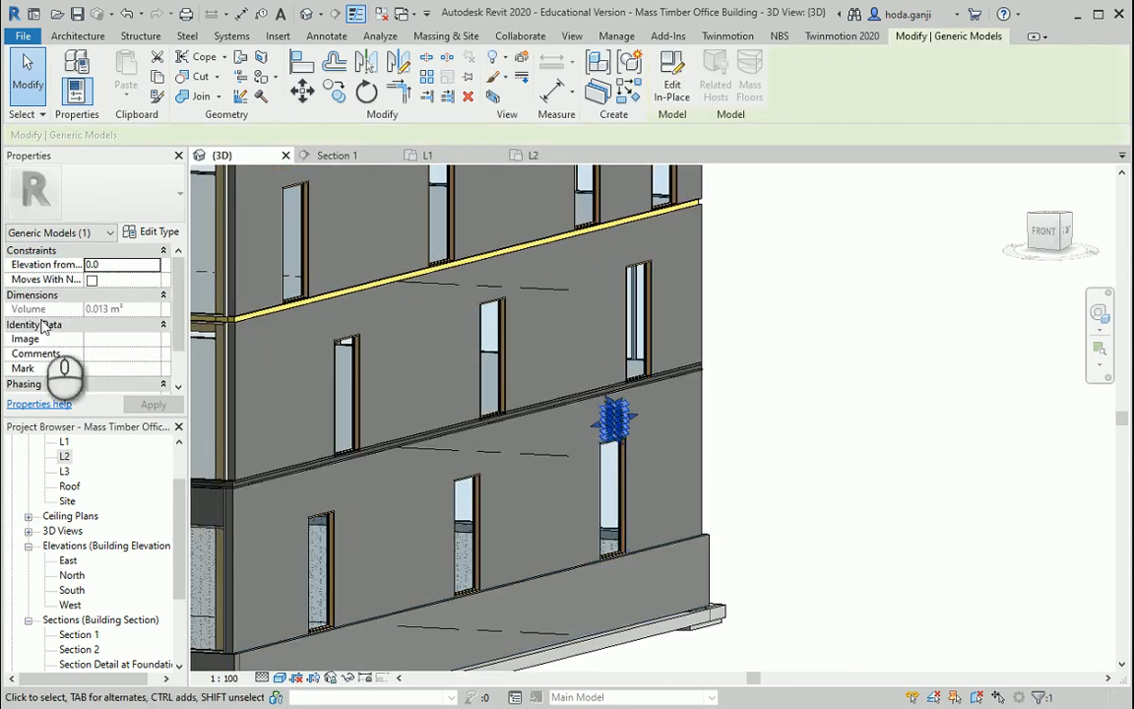
{"action": "mouse_move", "coordinate": [667, 493]}
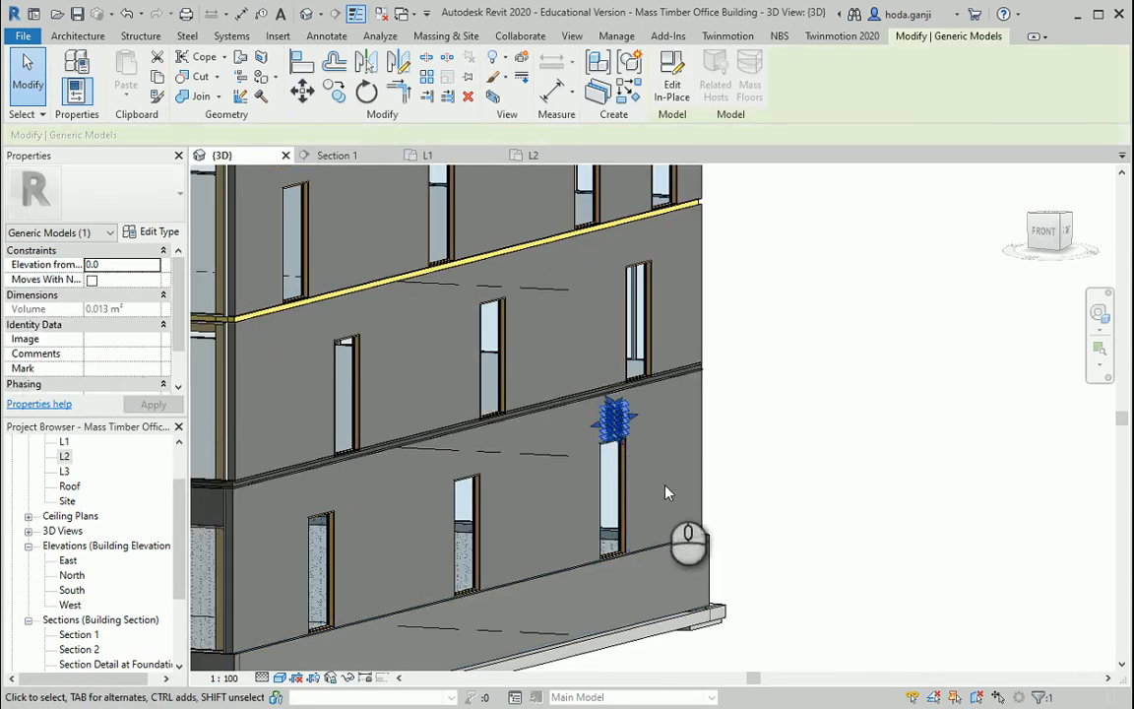